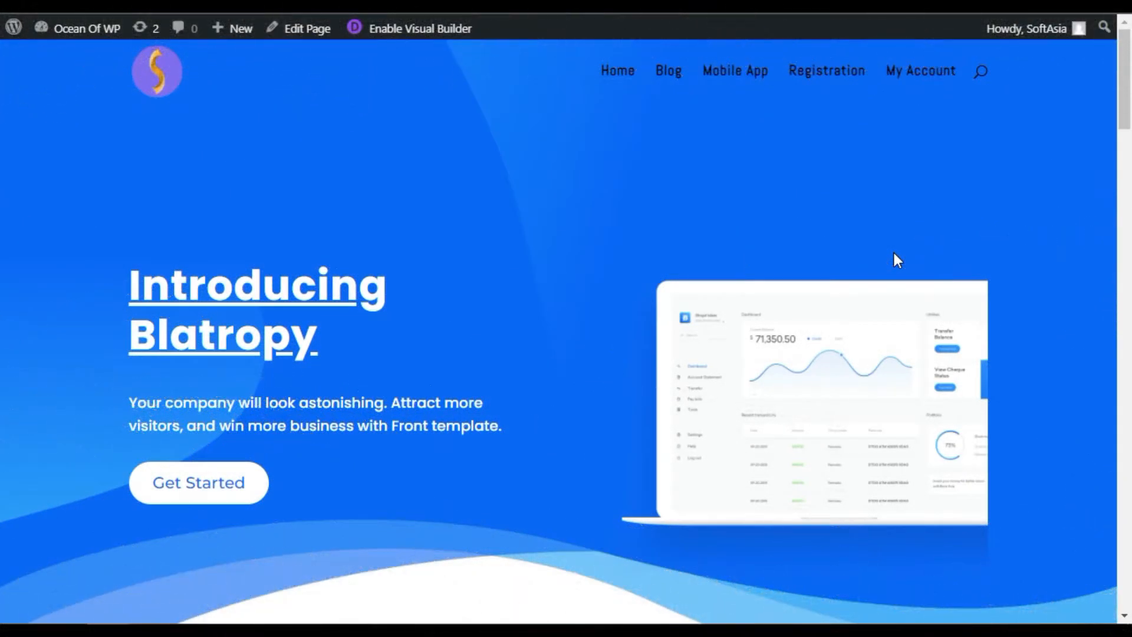
mouse_move(669, 243)
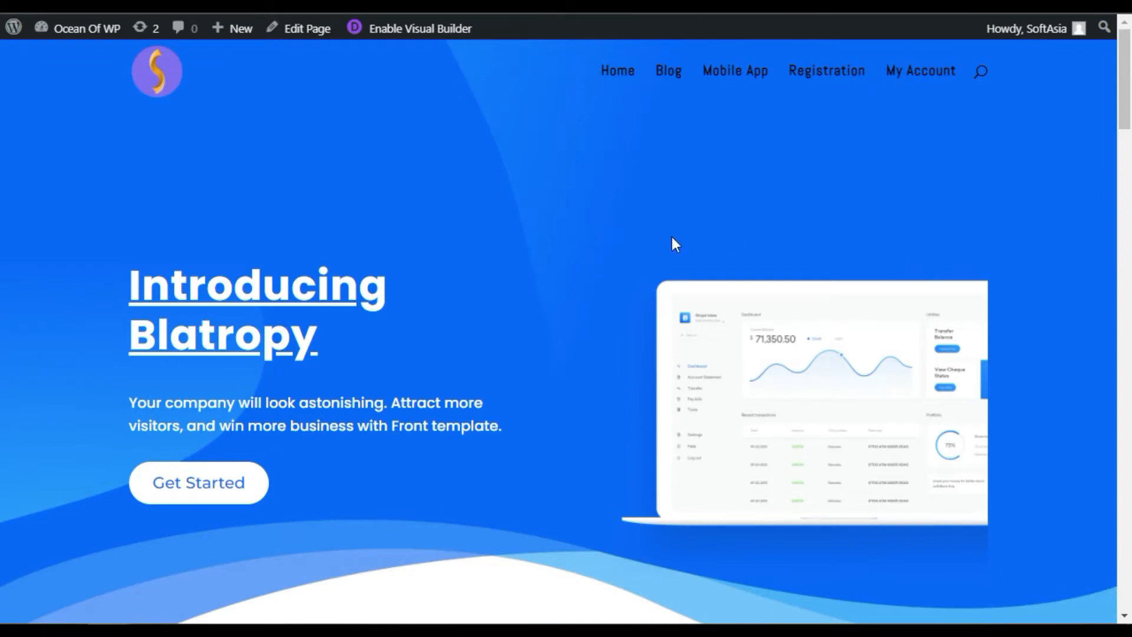
- Go from the front-end page to the WordPress admin Dashboard via the admin bar site menu
scroll("down", 3)
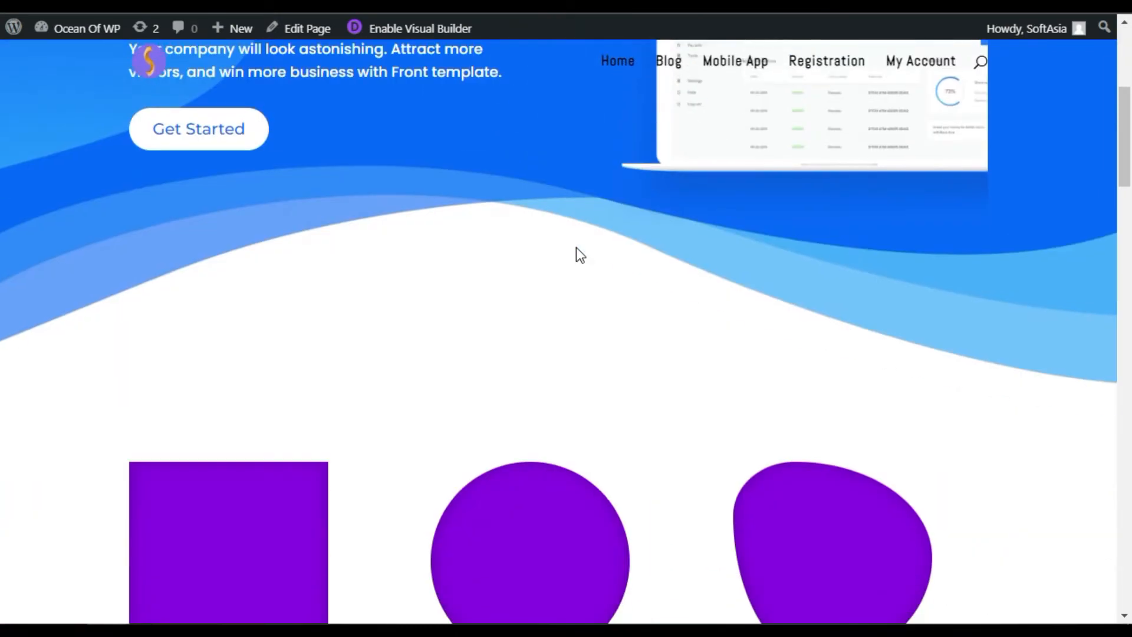
scroll("down", 3)
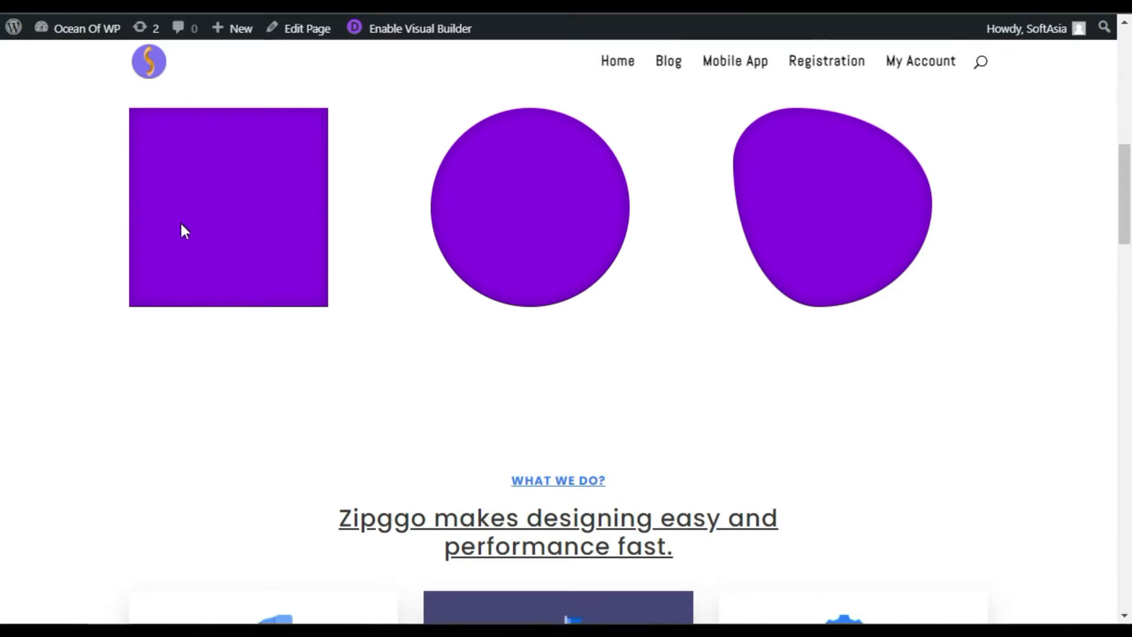
mouse_move(507, 252)
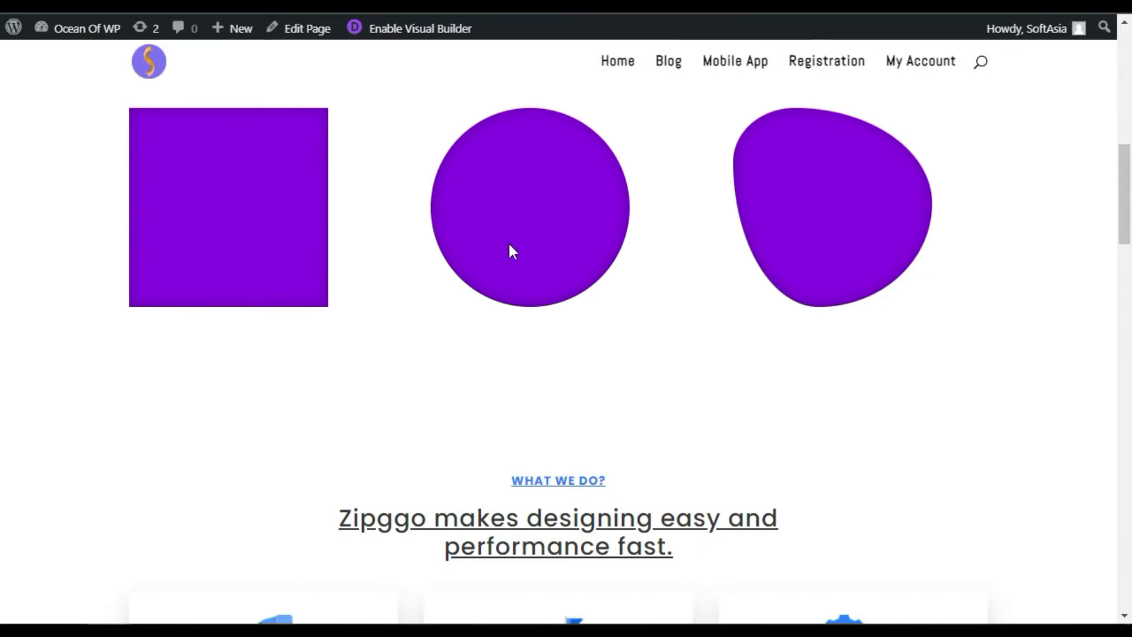
mouse_move(509, 342)
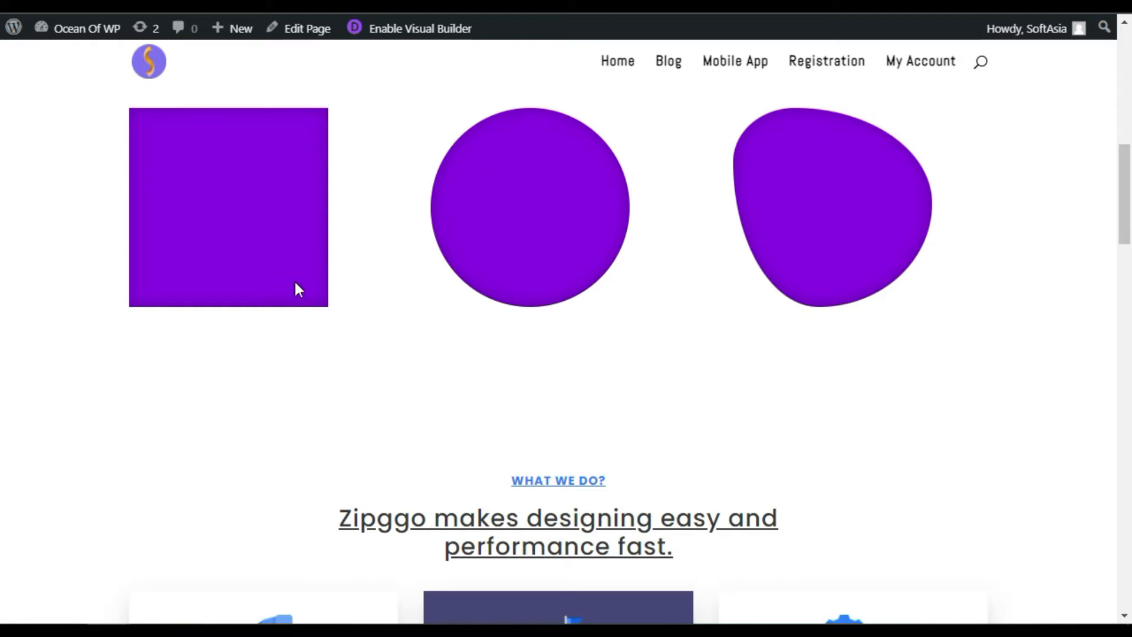
mouse_move(821, 239)
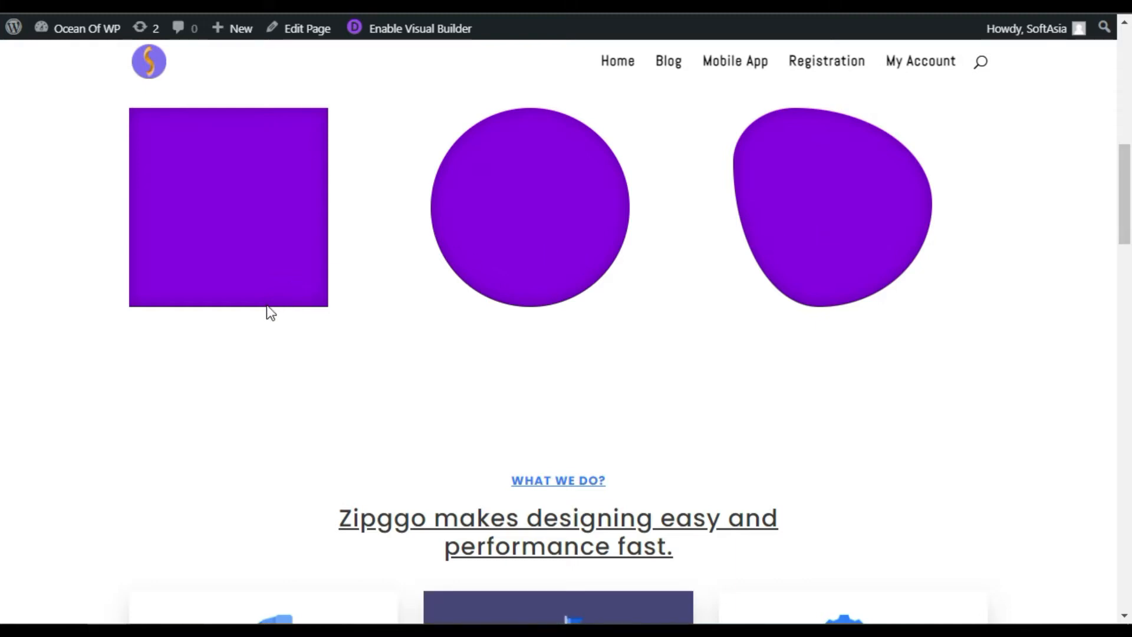
left_click(85, 28)
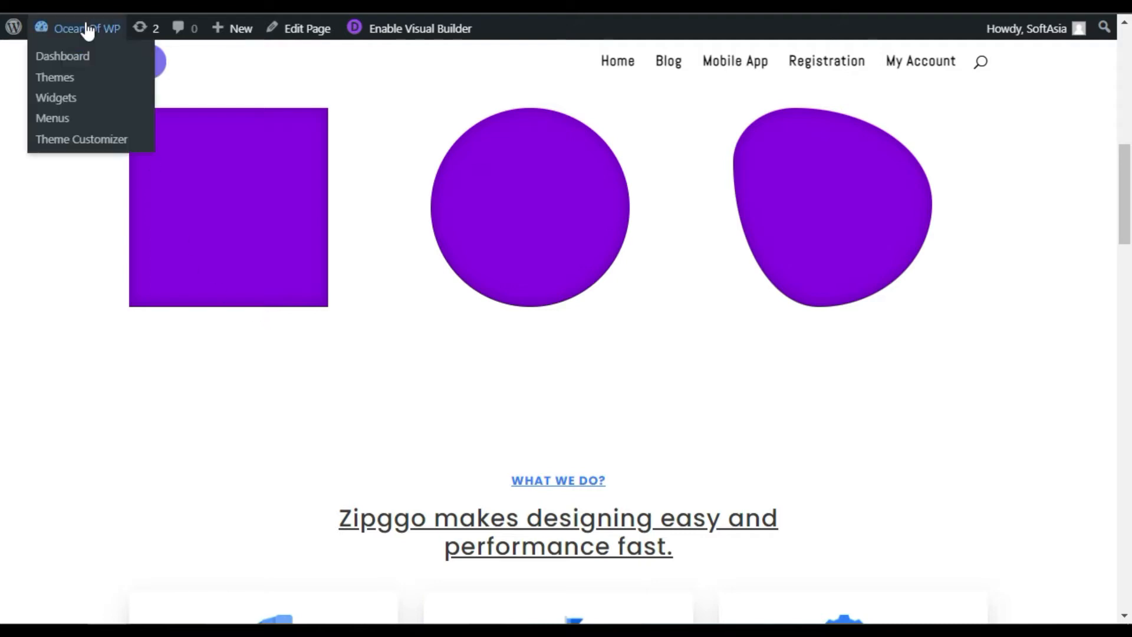
left_click(65, 56)
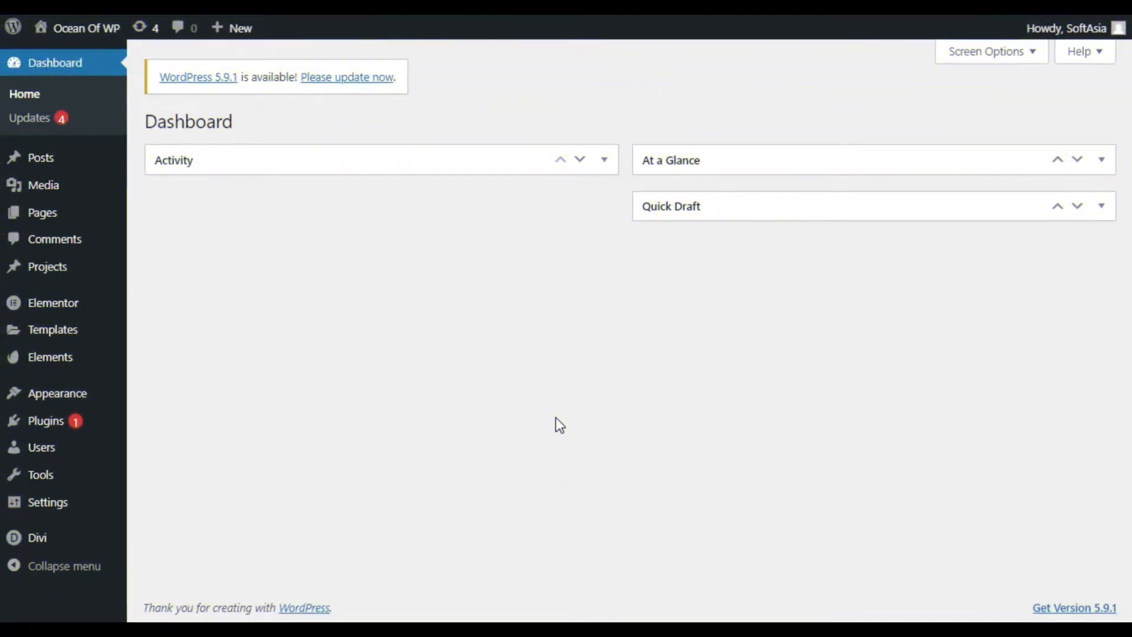
mouse_move(474, 338)
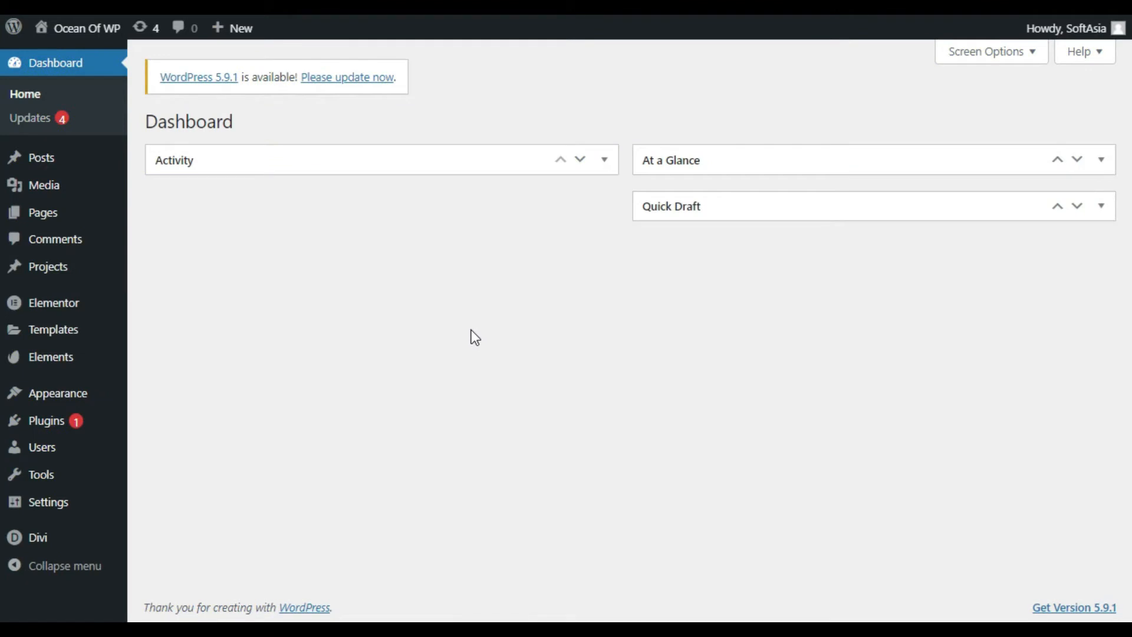
mouse_move(45, 419)
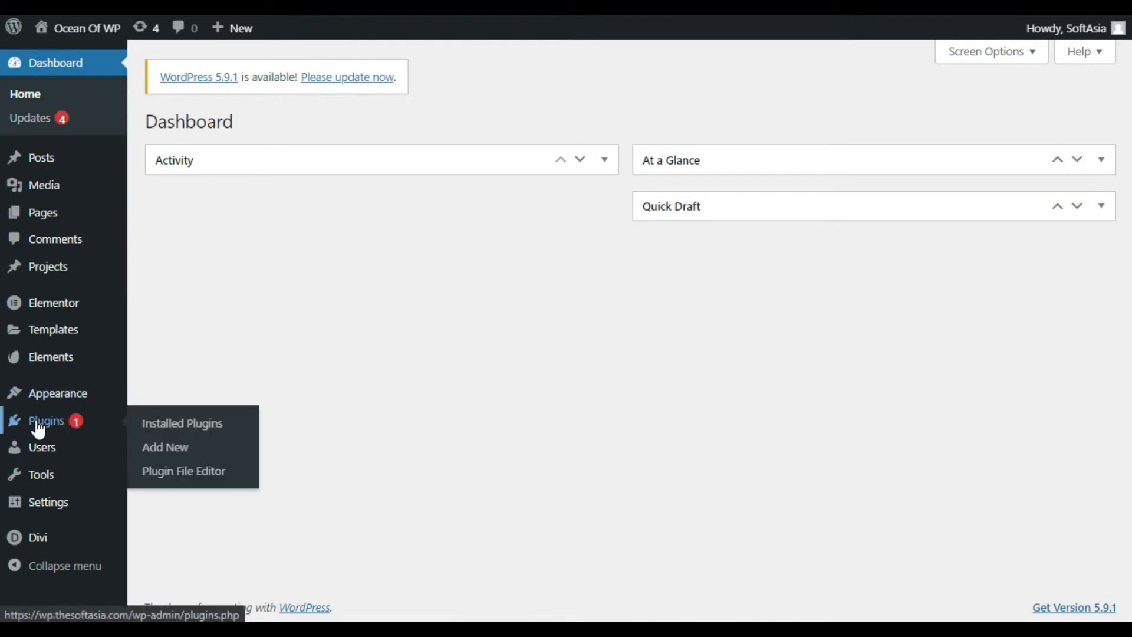
- Search Add Plugins for 'Supreme Modules Lite' and start installing the Supreme Modules Lite for Divi plugin
left_click(165, 447)
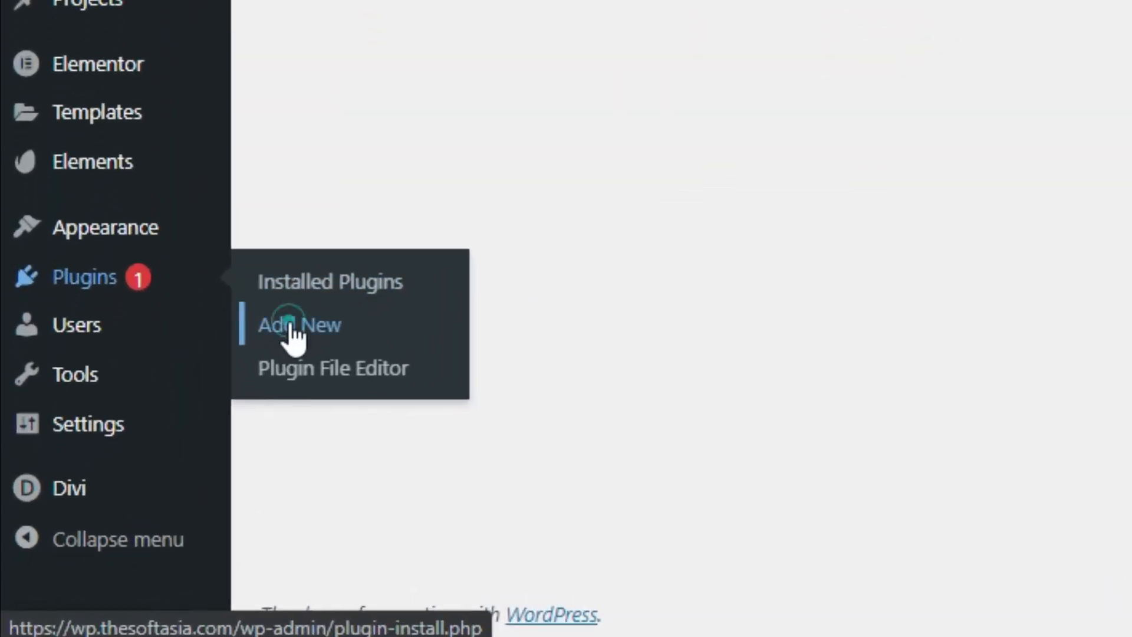
left_click(298, 326)
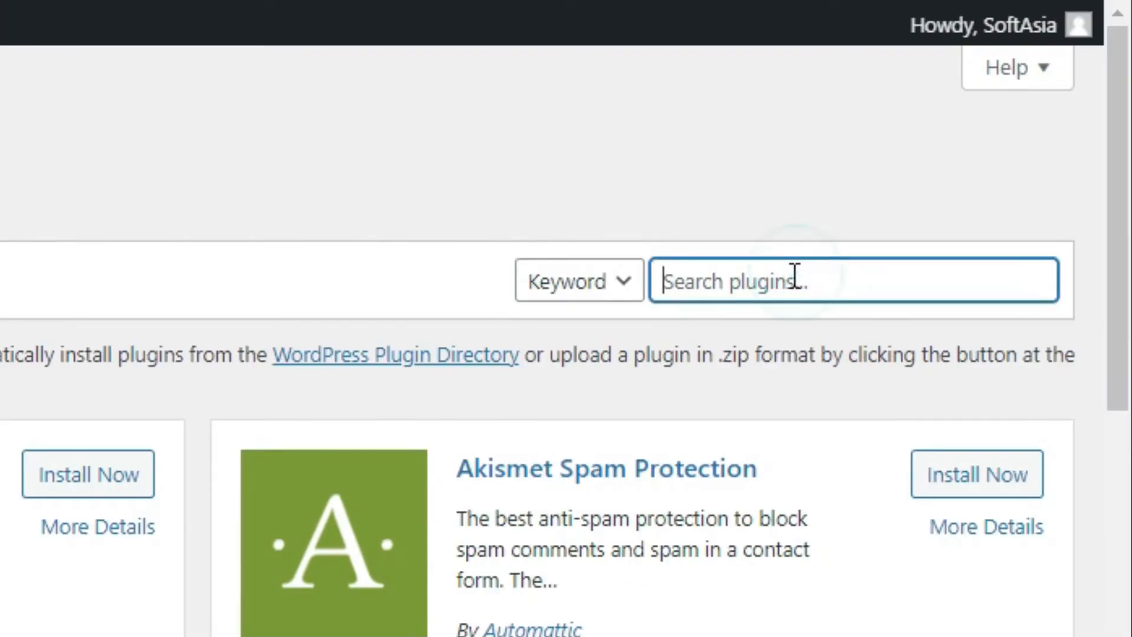
type("Supreme Modules Lite")
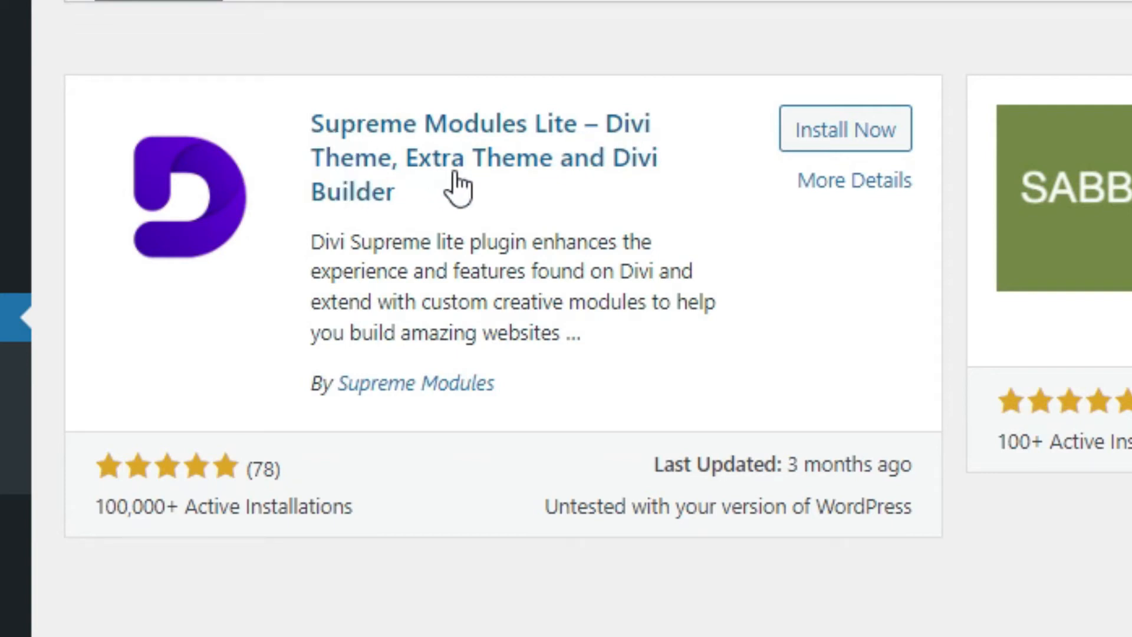
double_click(415, 383)
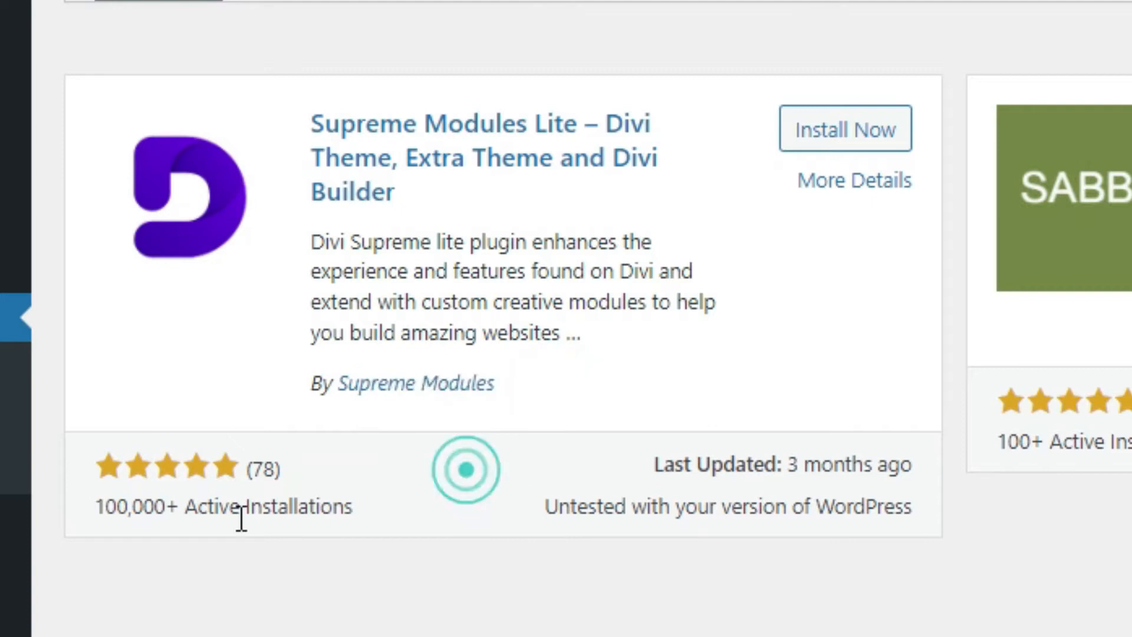
double_click(128, 507)
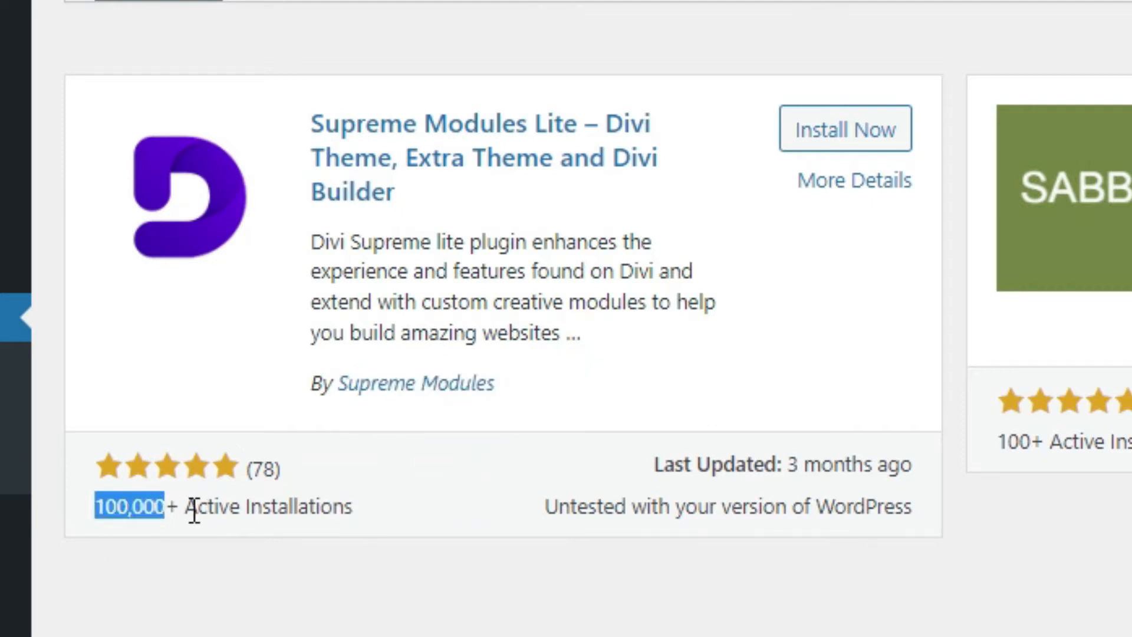
left_click(844, 128)
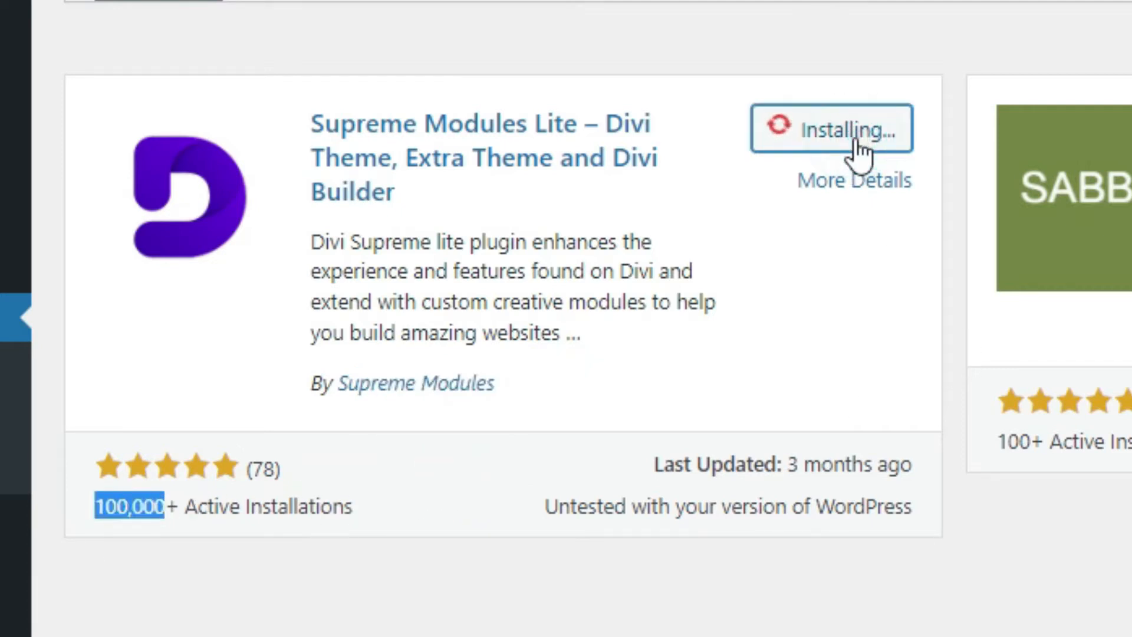
mouse_move(856, 232)
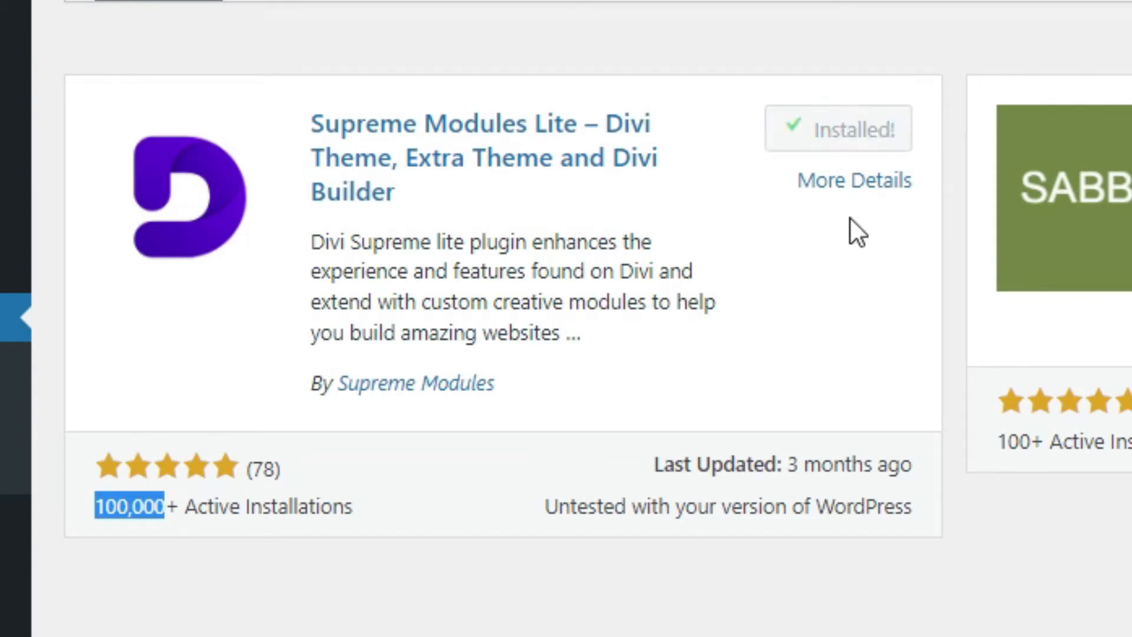
mouse_move(858, 129)
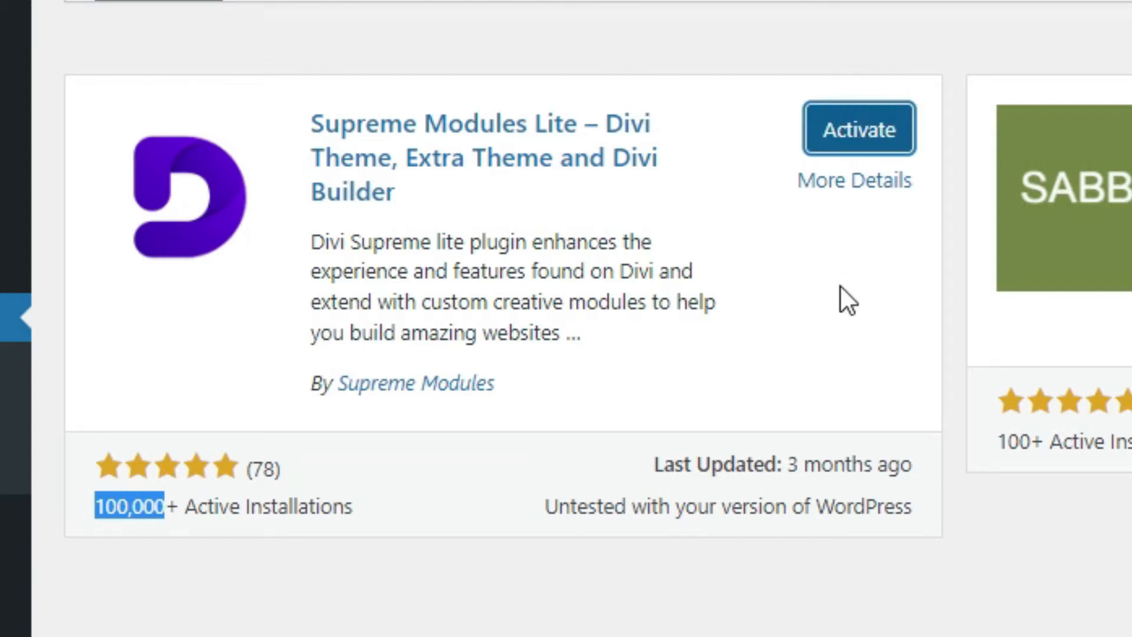
- Activate the newly installed Supreme Modules Lite plugin and return to the dashboard
left_click(859, 129)
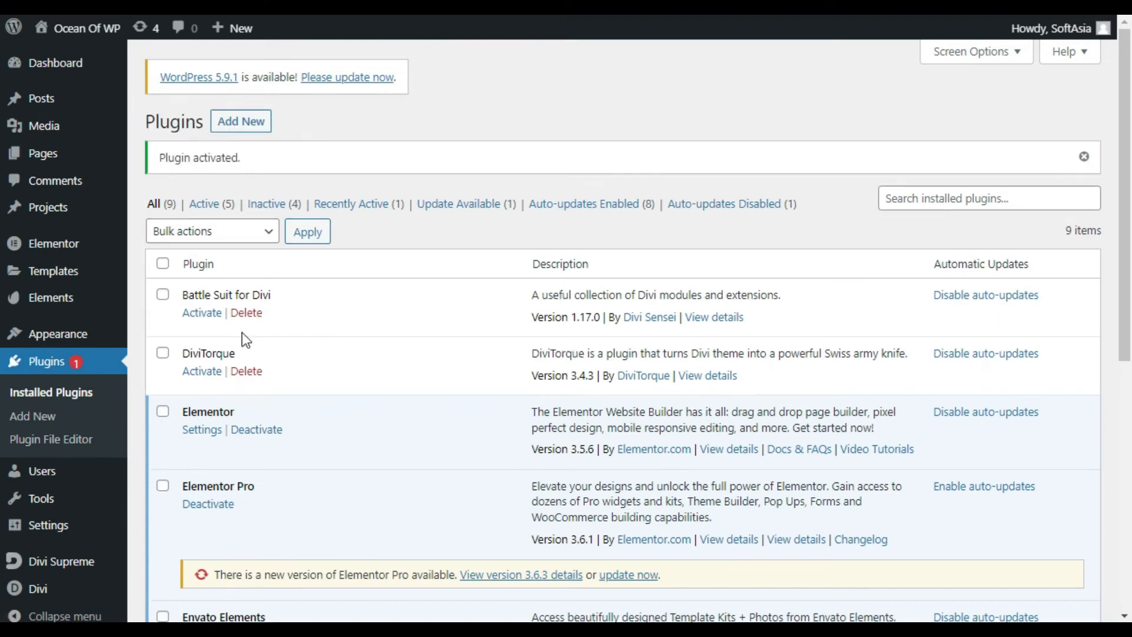
mouse_move(53, 63)
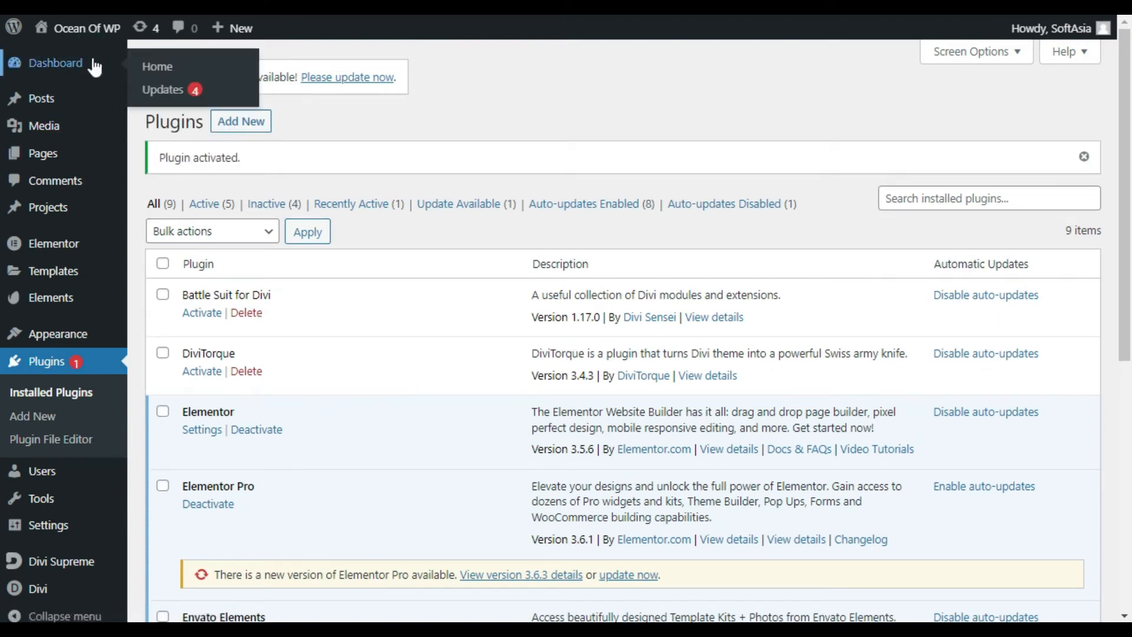
left_click(156, 66)
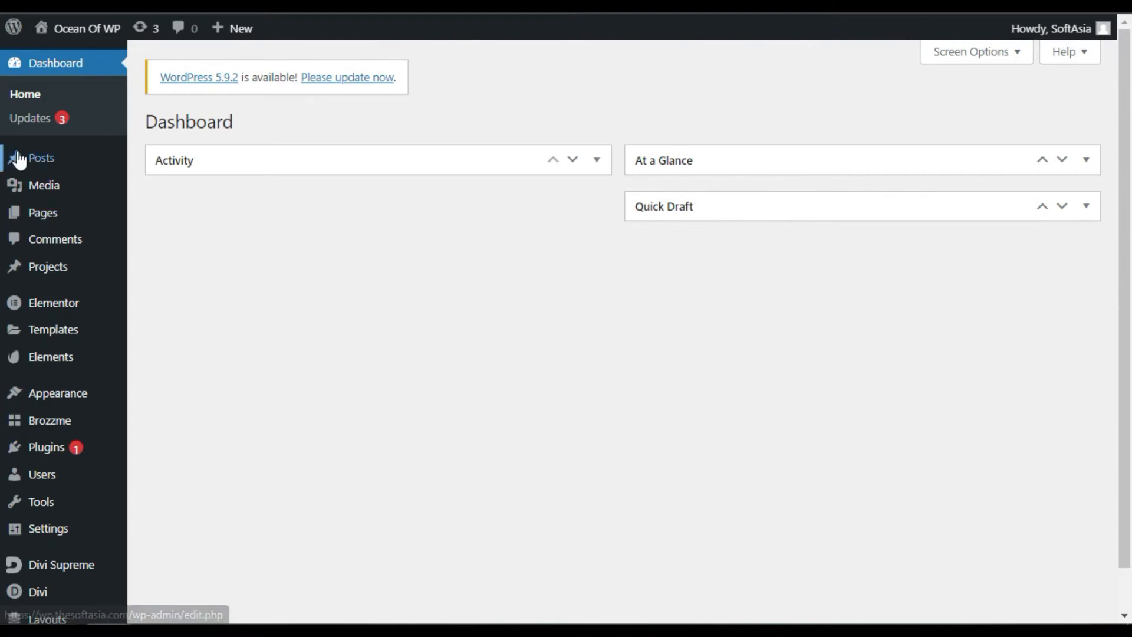
mouse_move(39, 213)
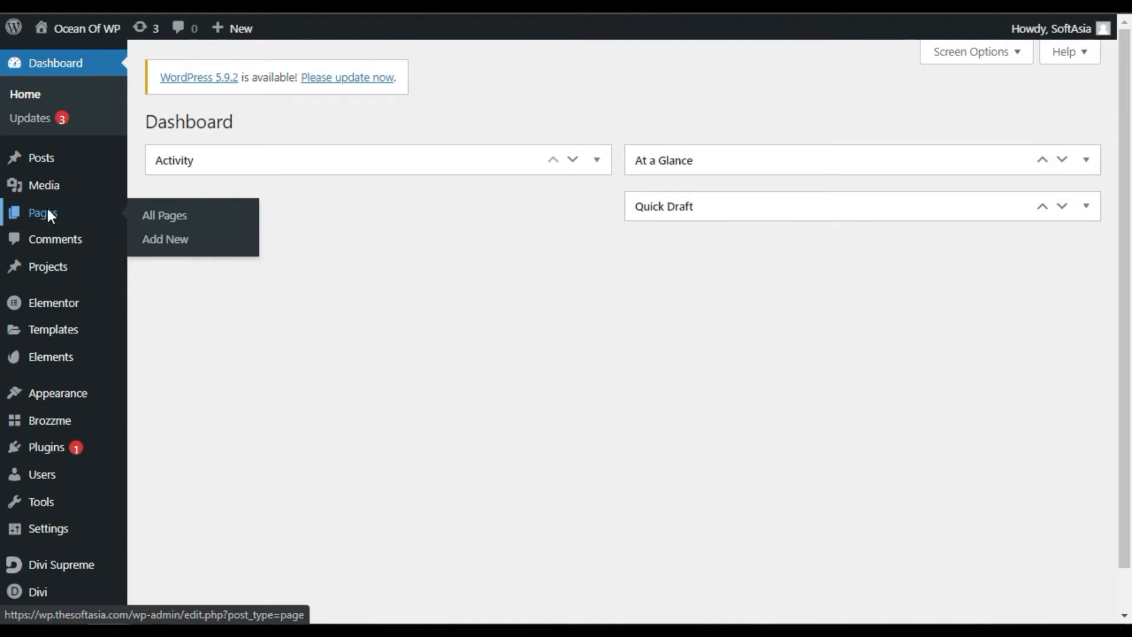
- From All Pages, open the layone page in the Divi Visual Builder
left_click(164, 215)
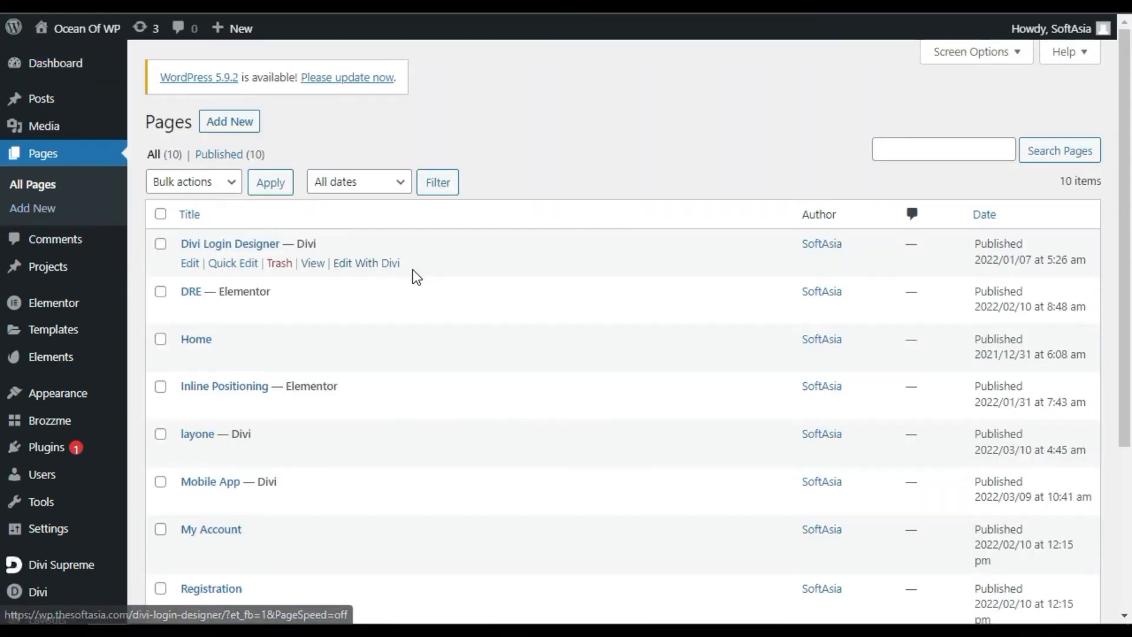
scroll("down", 3)
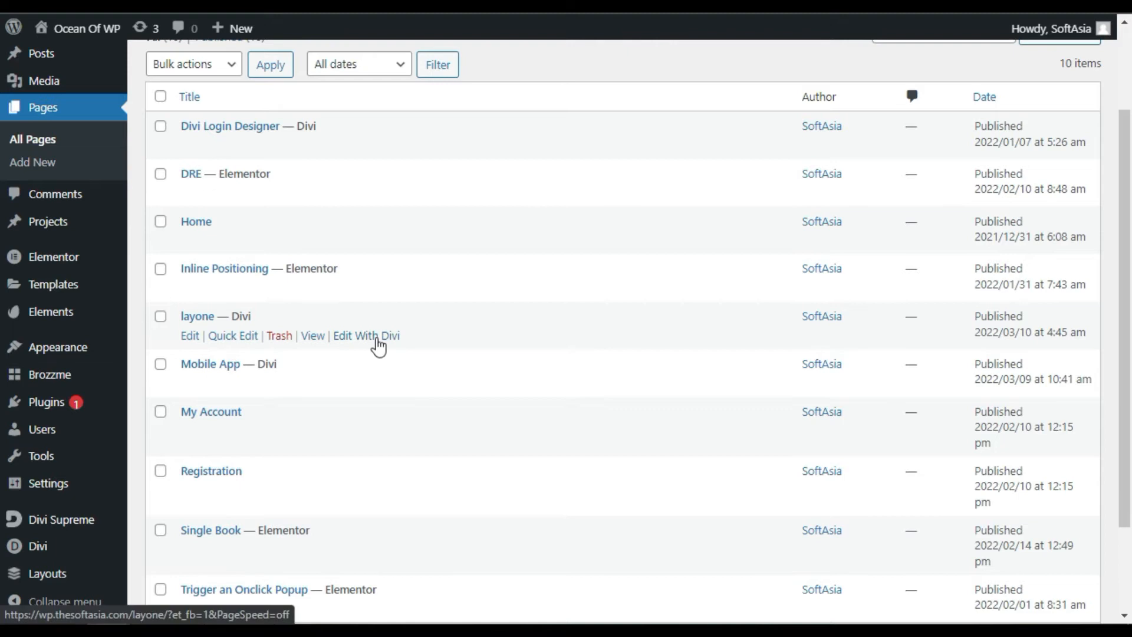
left_click(366, 335)
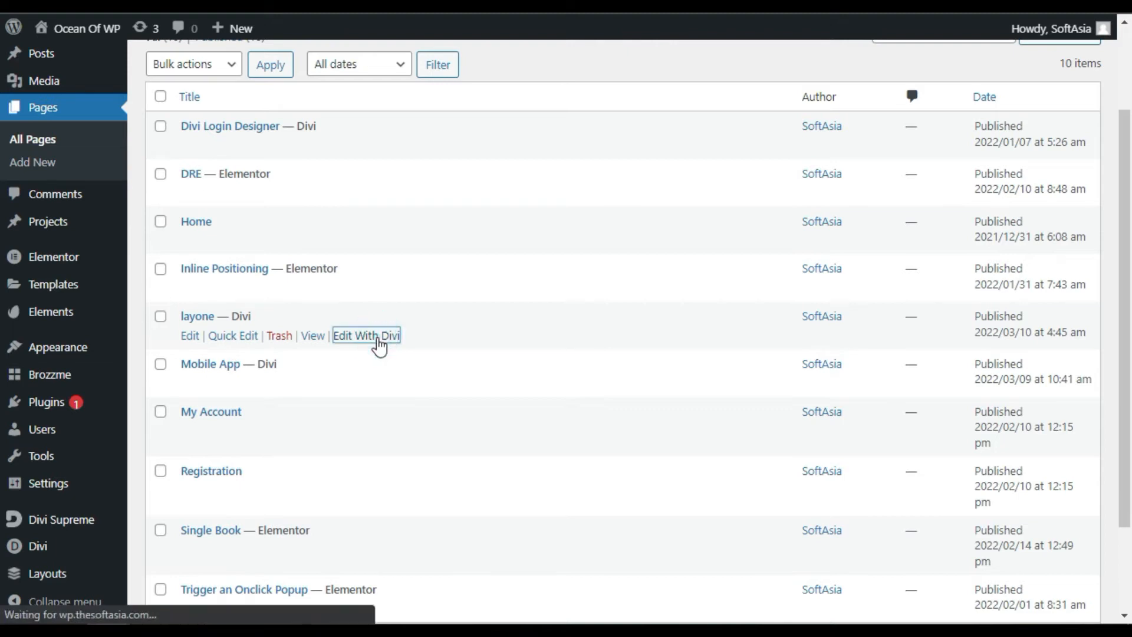
left_click(365, 335)
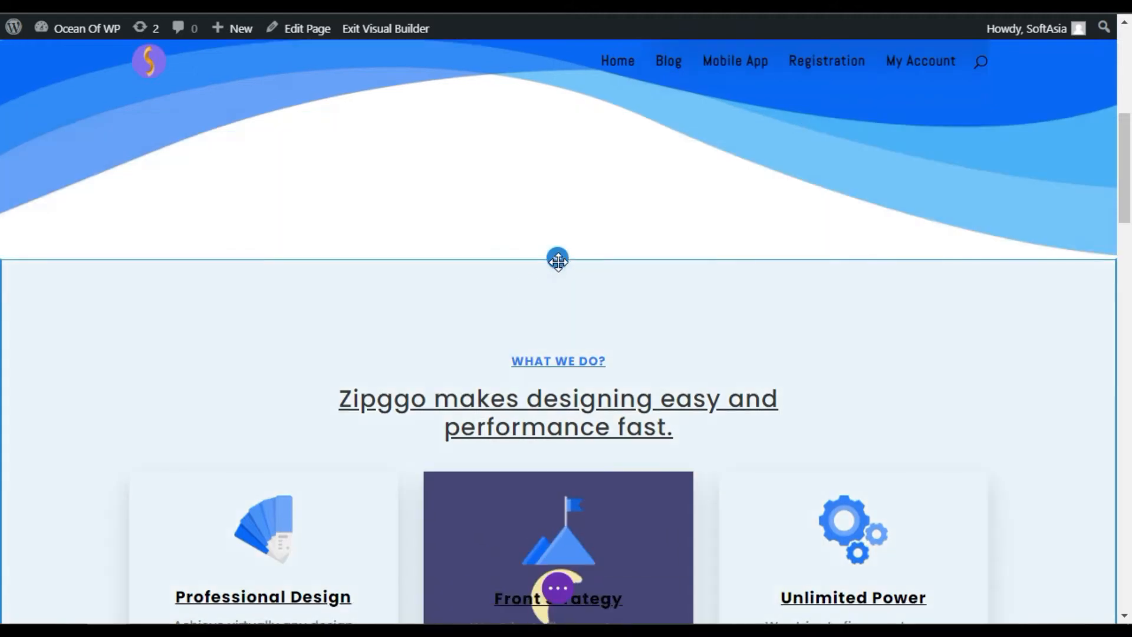
mouse_move(559, 260)
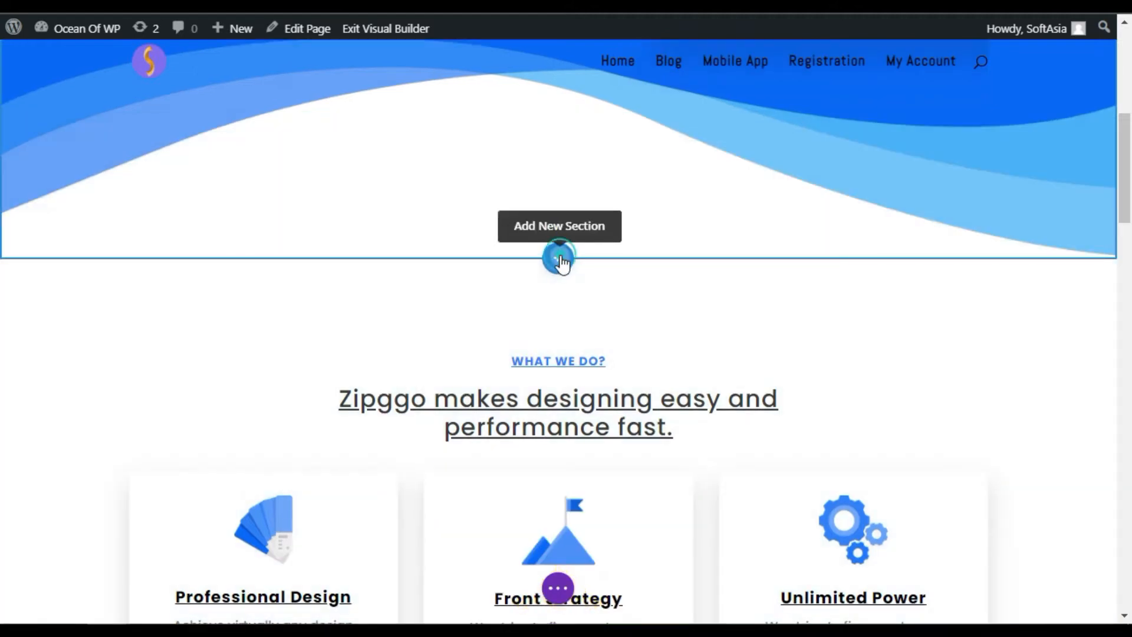
- Add a regular section with a single-column row above What We Do and bring up its module chooser
left_click(559, 257)
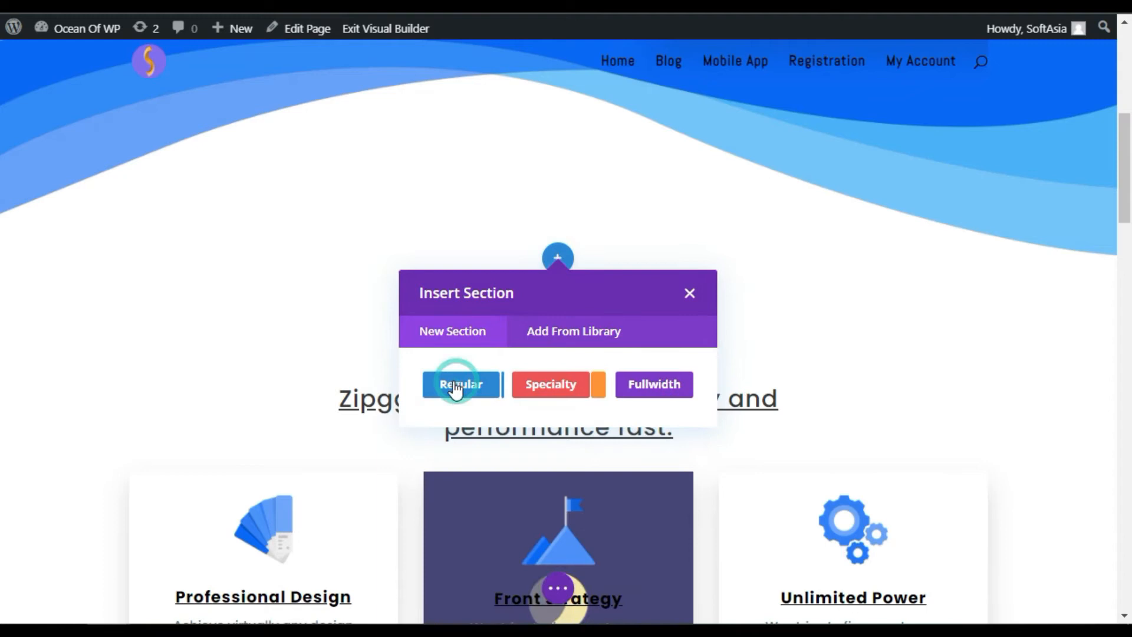
left_click(460, 385)
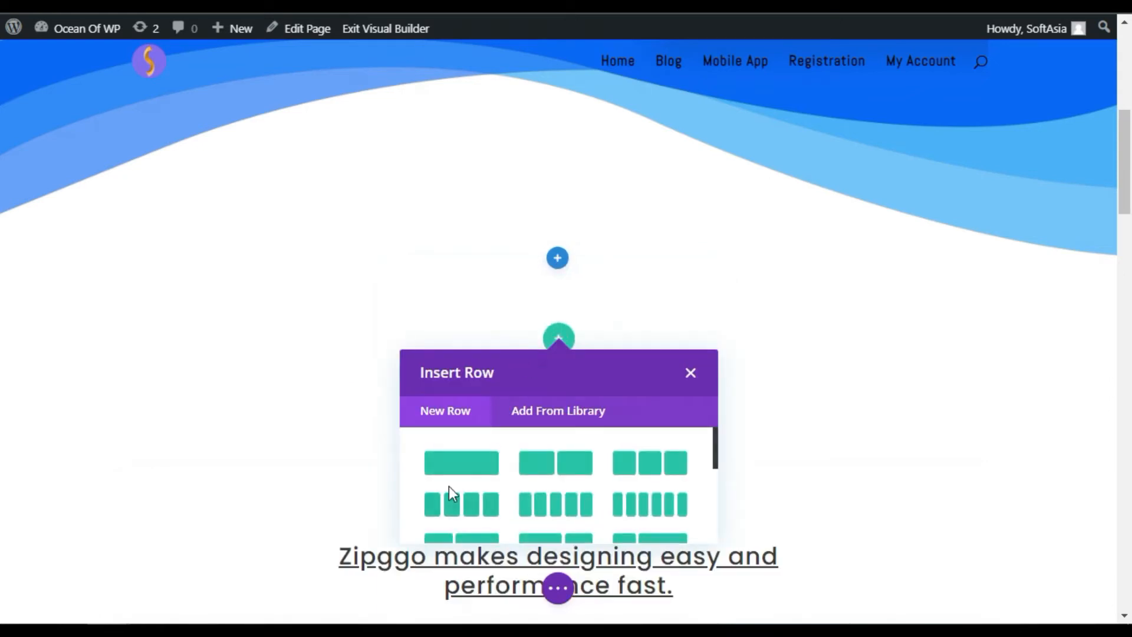
left_click(692, 373)
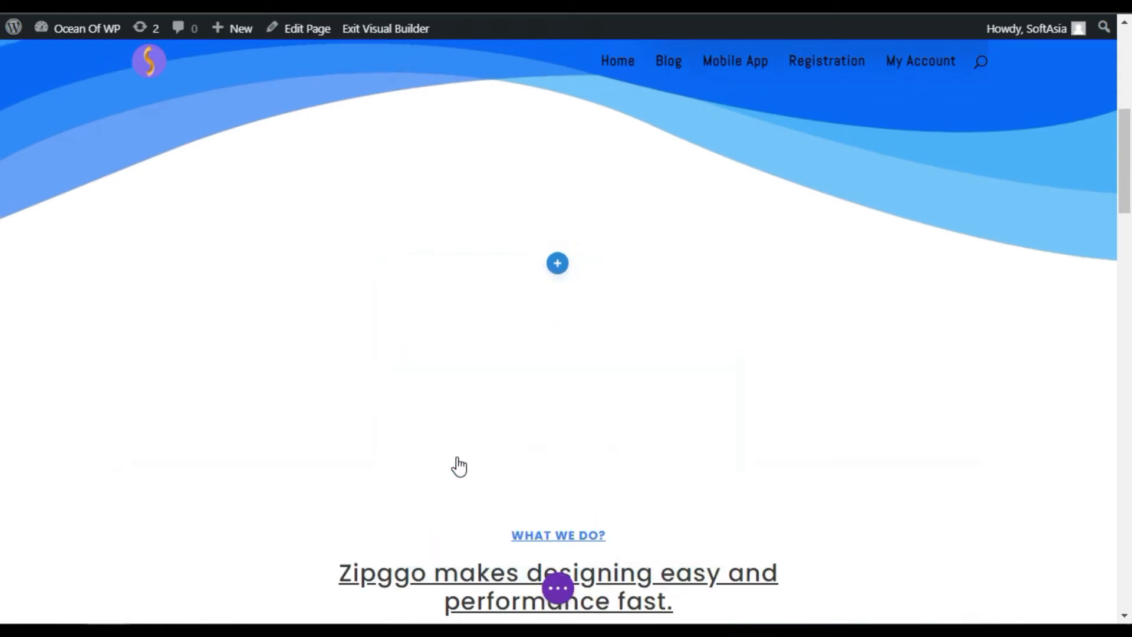
left_click(557, 263)
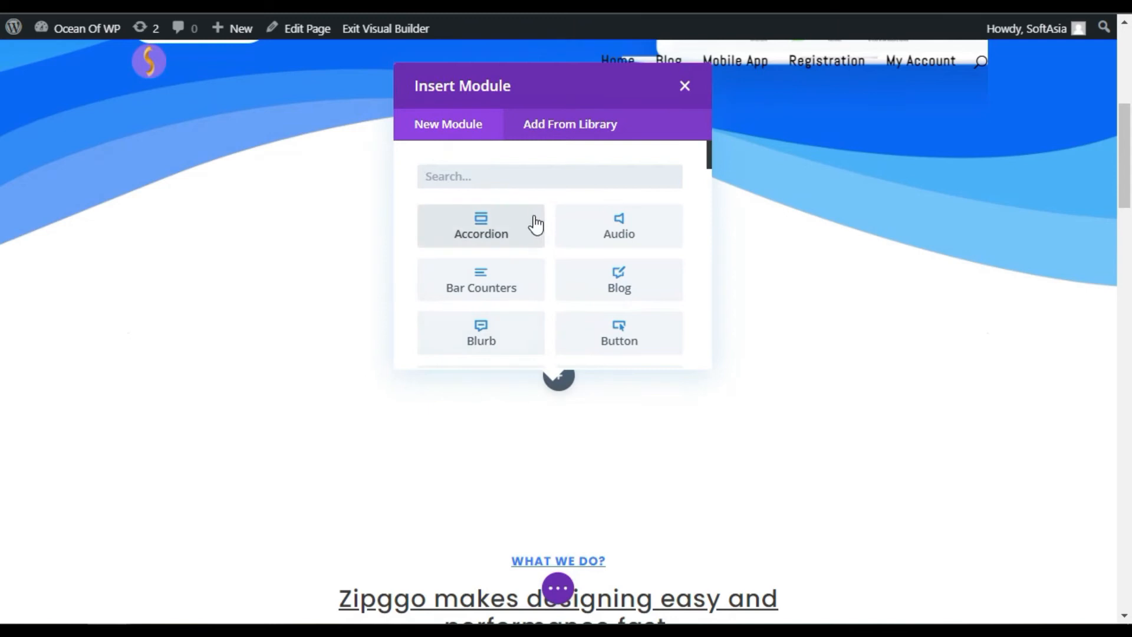
- Insert a Supreme Shapes module, showing a default square, into the new row
scroll("down", 3)
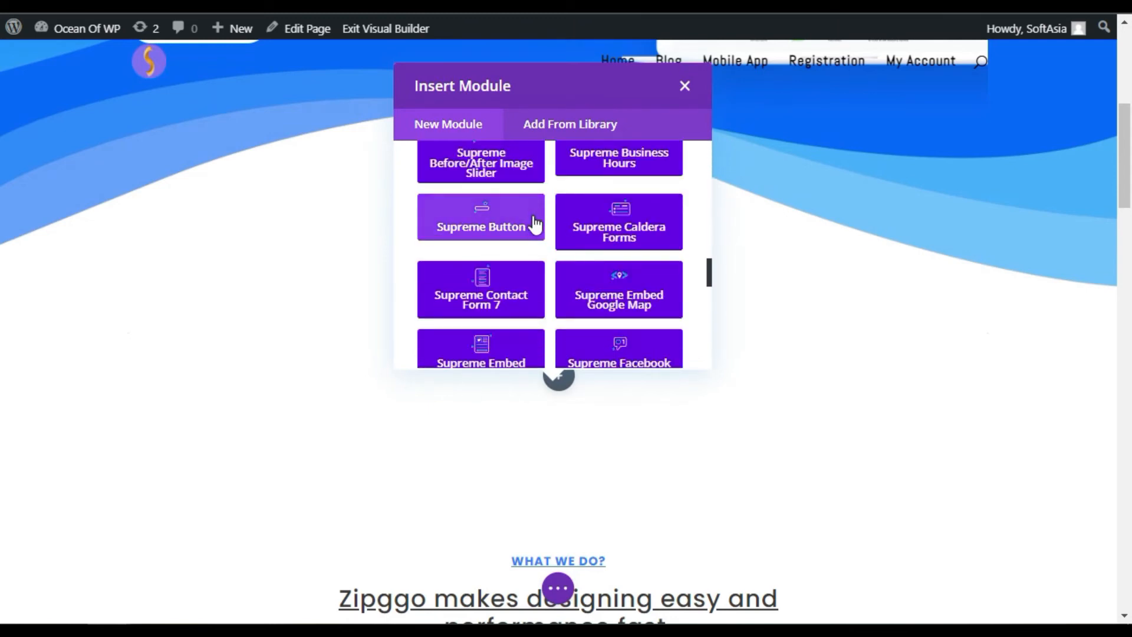
scroll("down", 3)
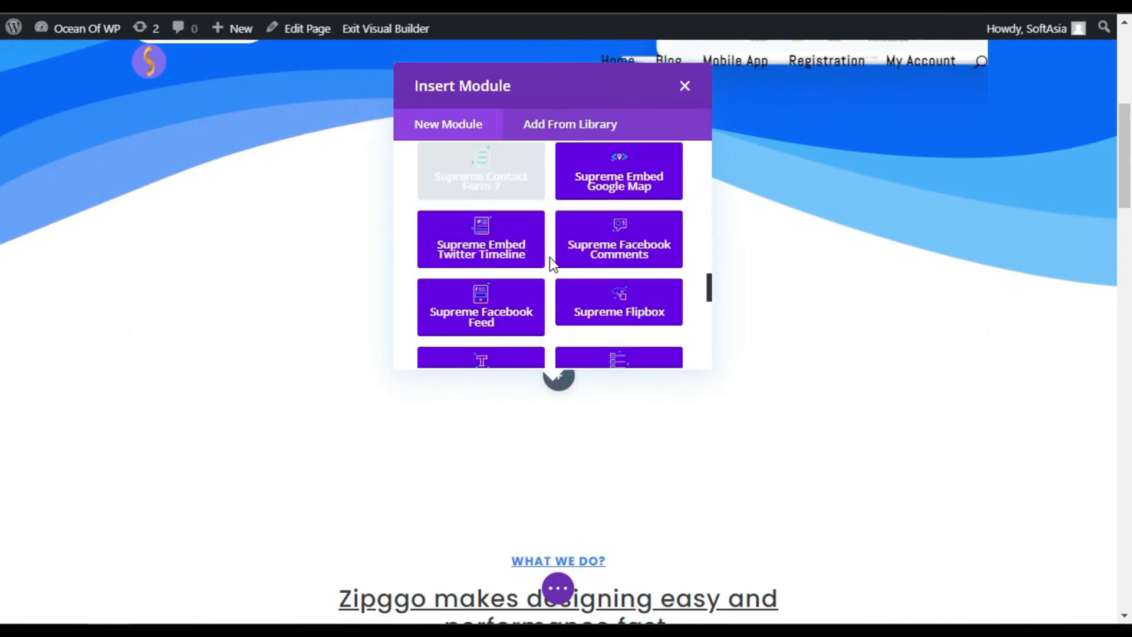
scroll("down", 3)
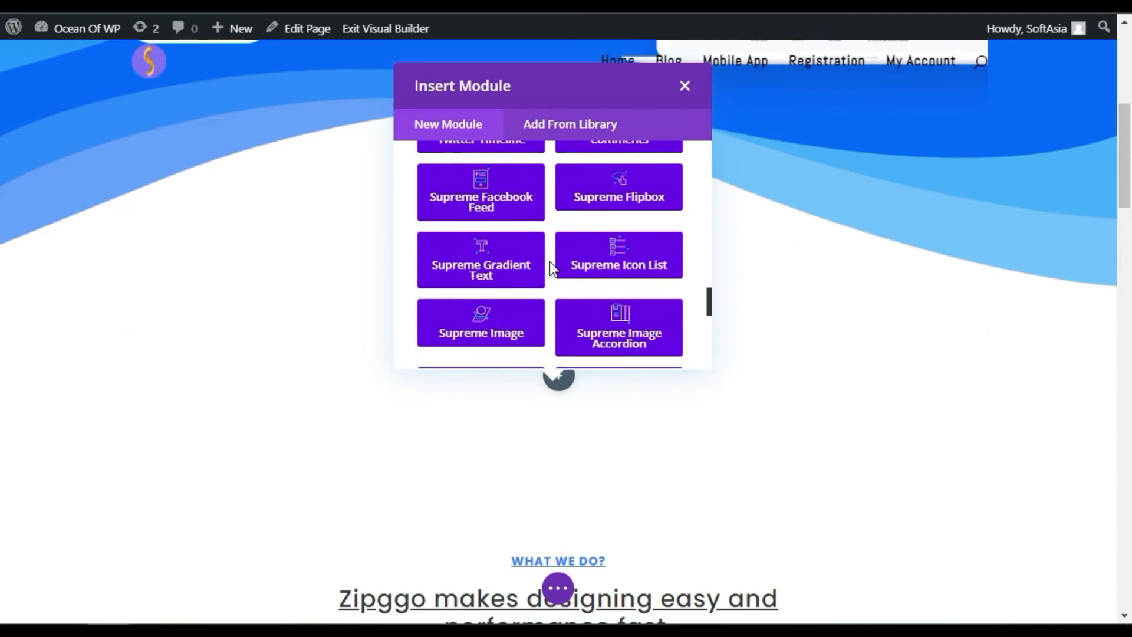
scroll("down", 3)
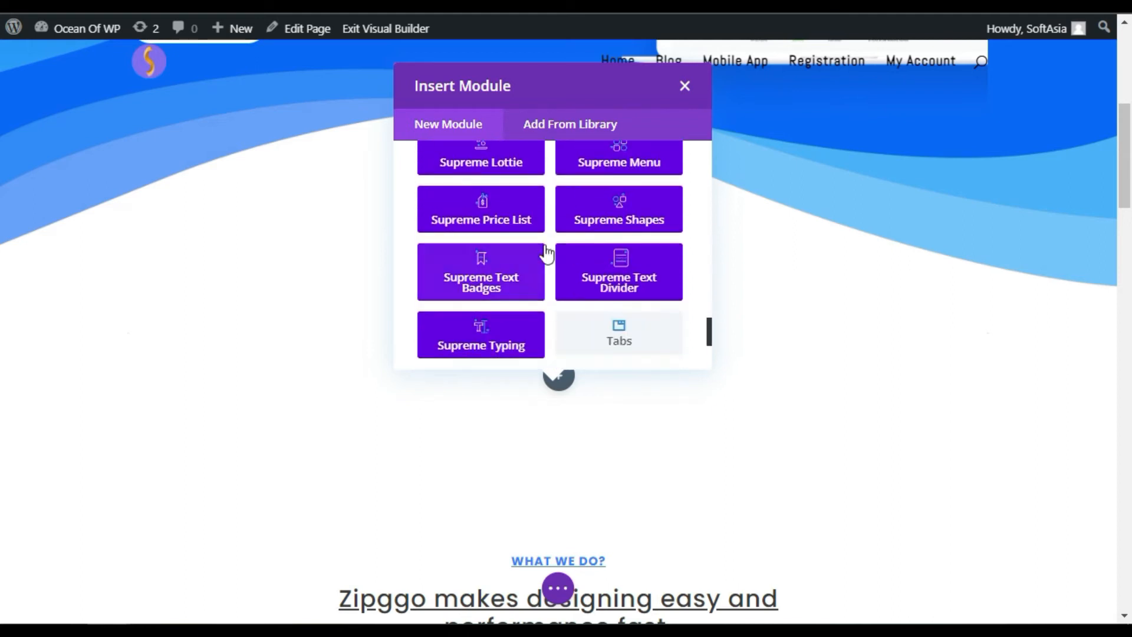
mouse_move(659, 230)
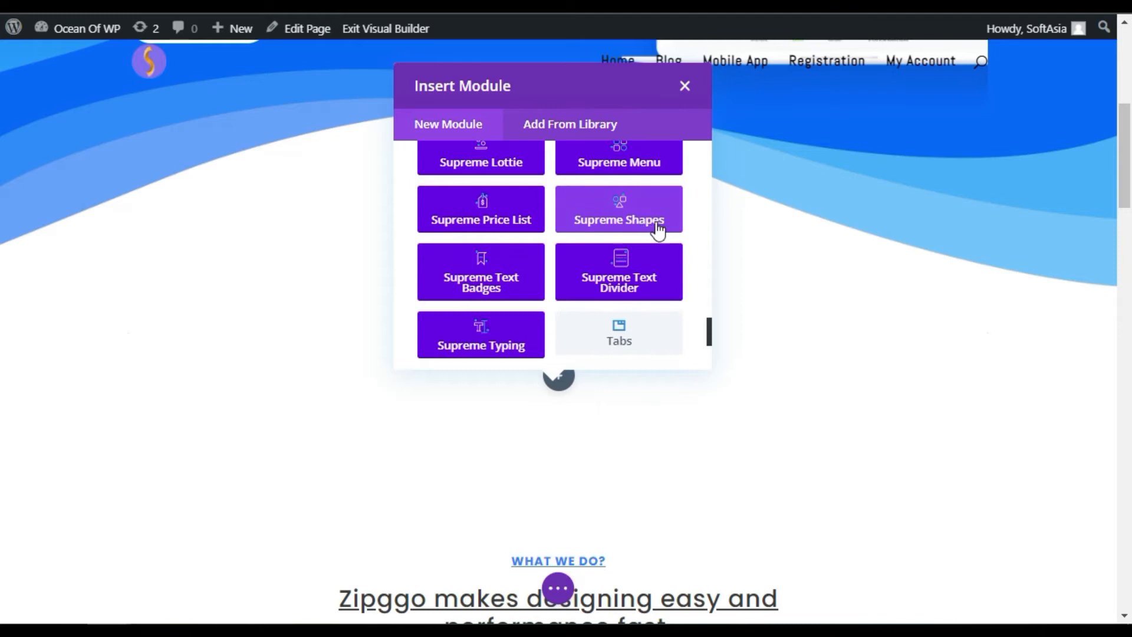
left_click(618, 210)
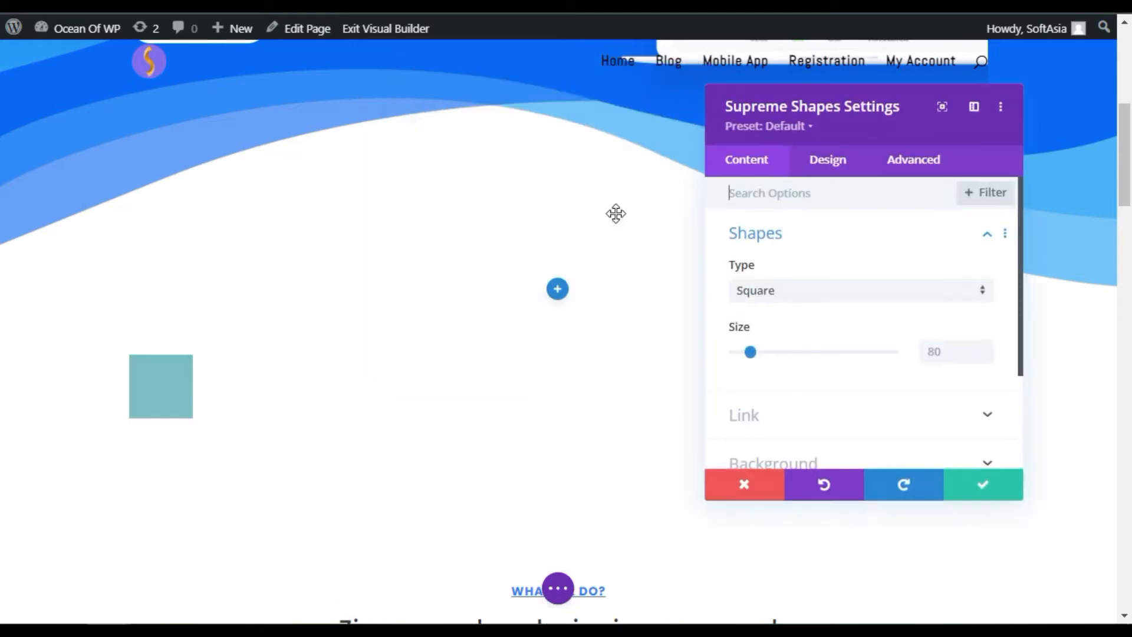
mouse_move(786, 300)
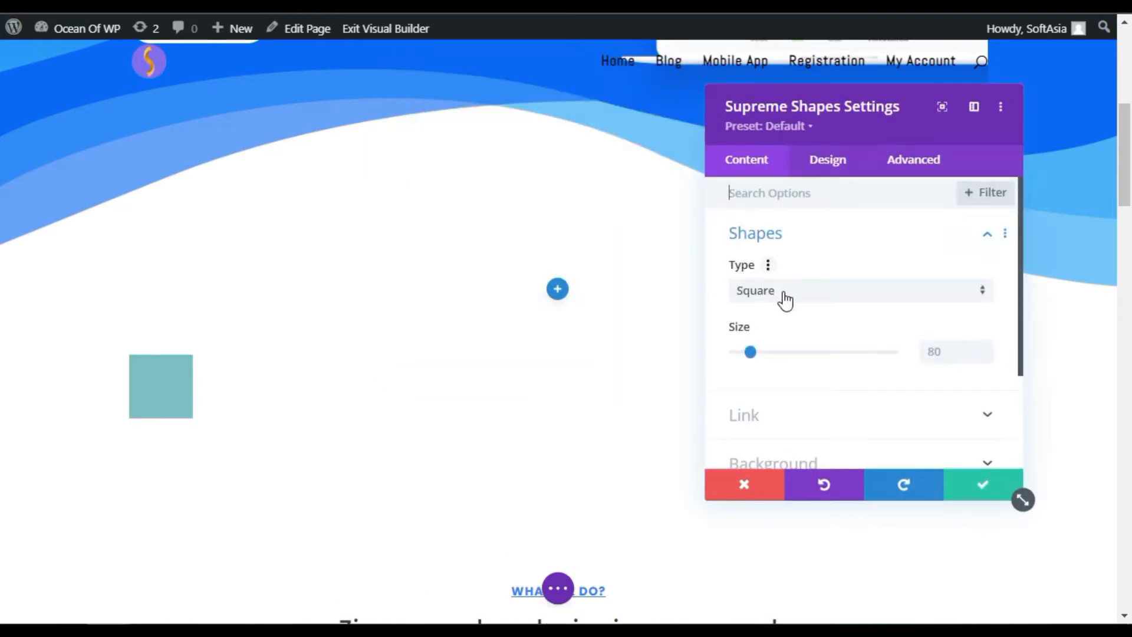
- Make the shape a Triangle at size 250 and move on to its design settings
left_click(861, 290)
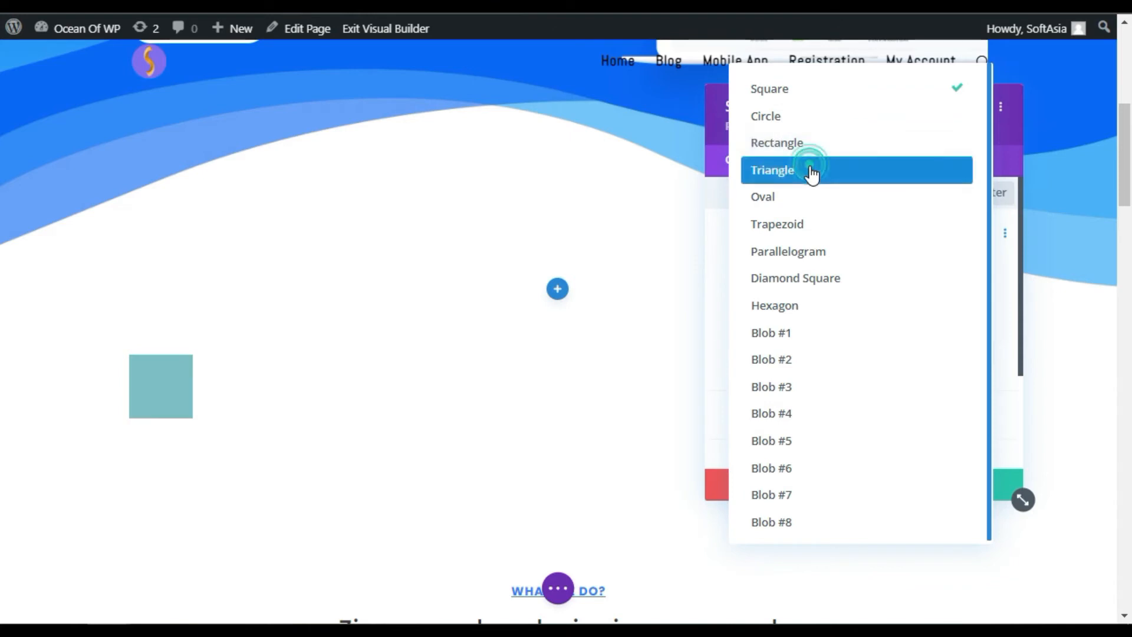
left_click(773, 170)
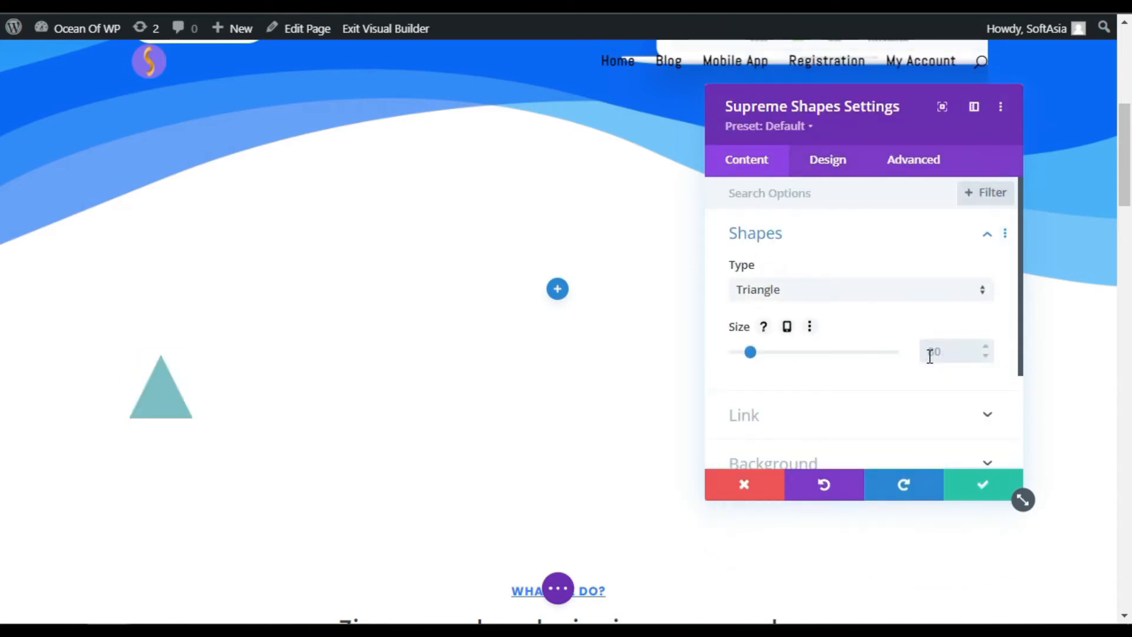
left_click_drag(751, 352, 784, 351)
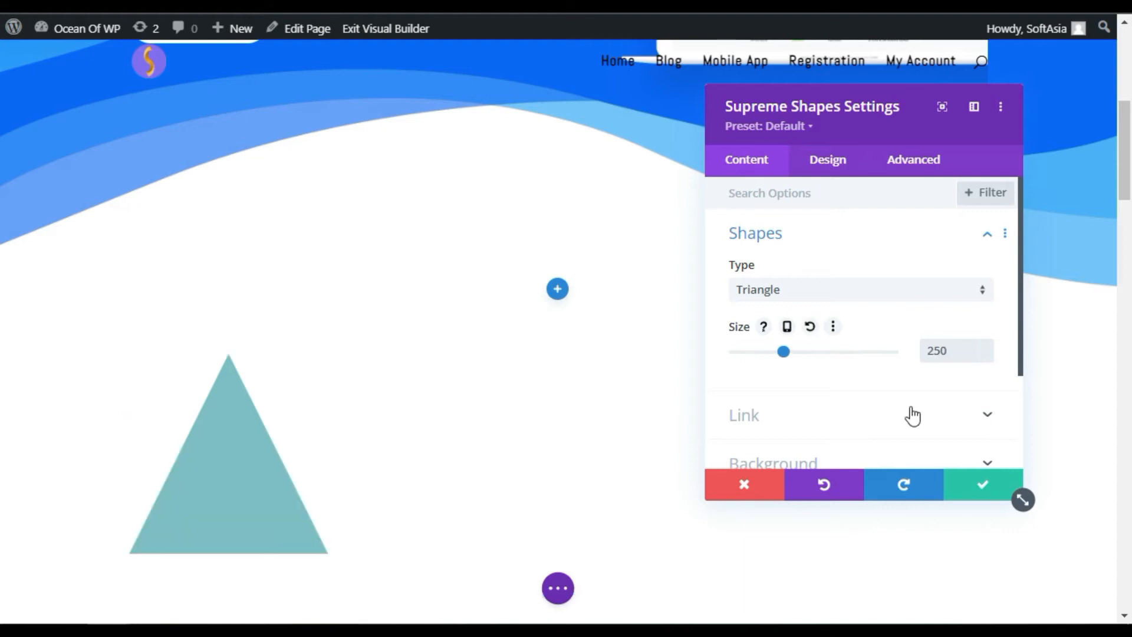
left_click(828, 160)
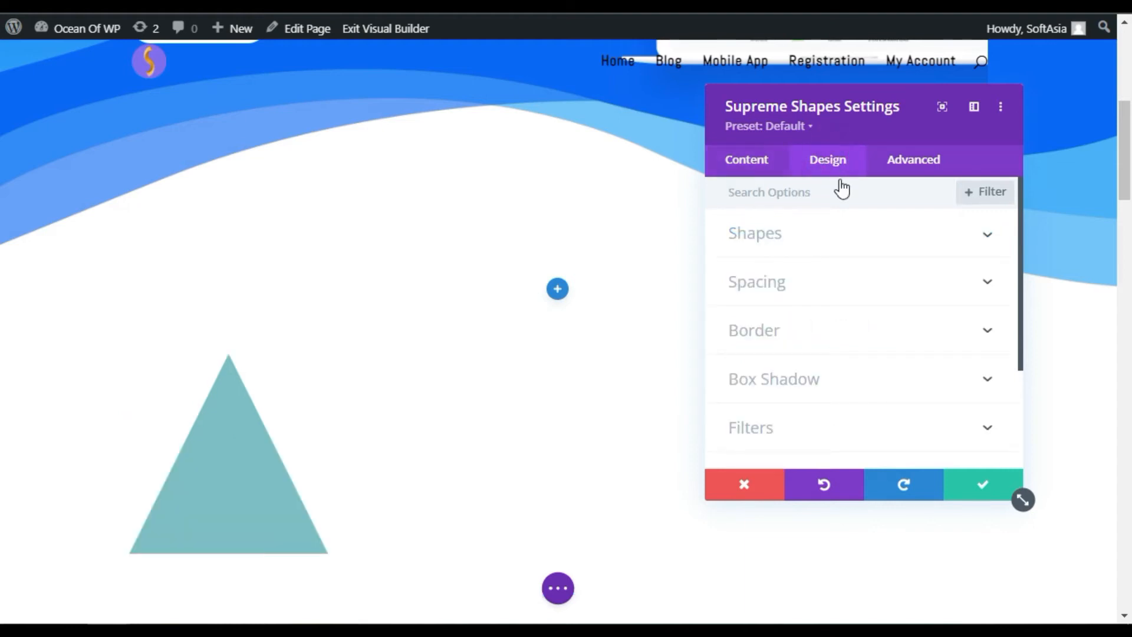
- Colour the triangle blue, give it a shadow, 6px top margin and 10px padding, and save the module
left_click(755, 232)
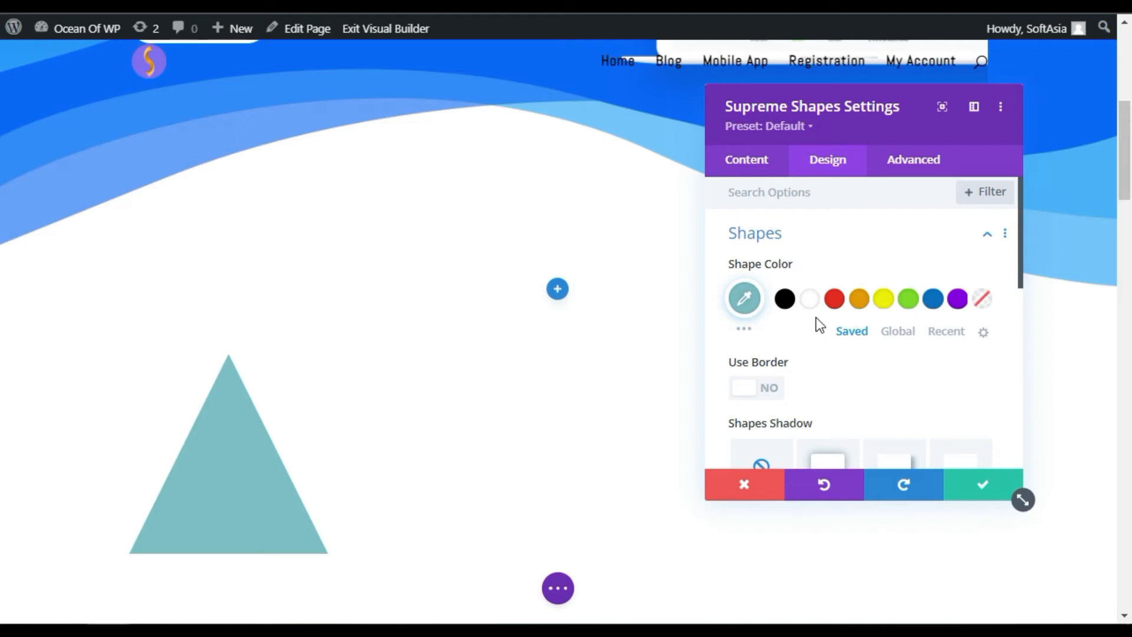
left_click(858, 299)
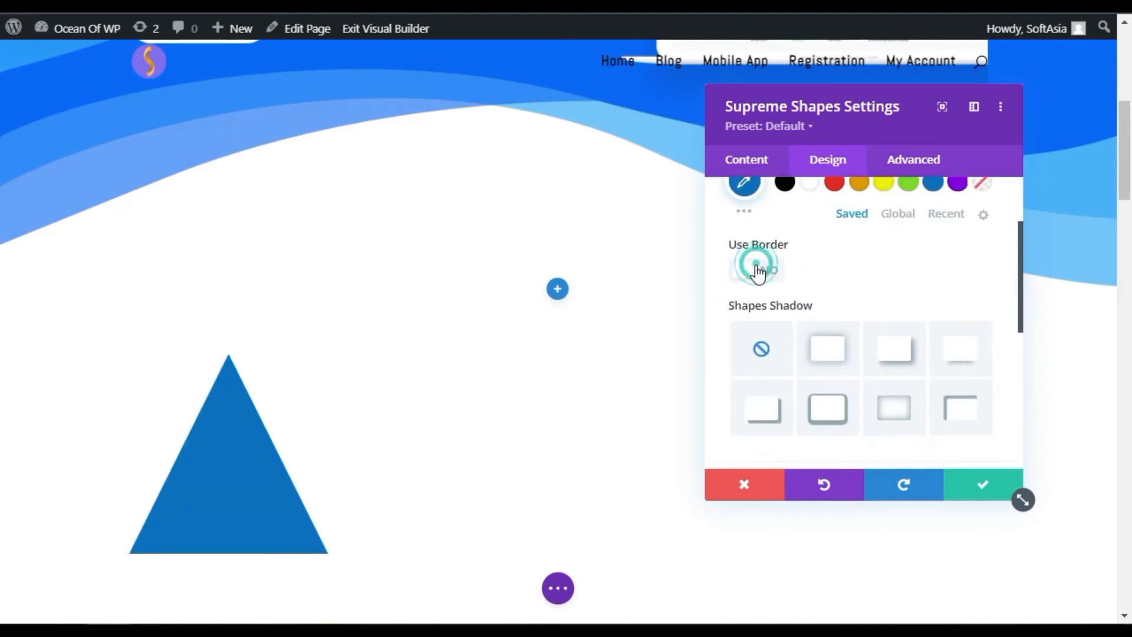
scroll("down", 3)
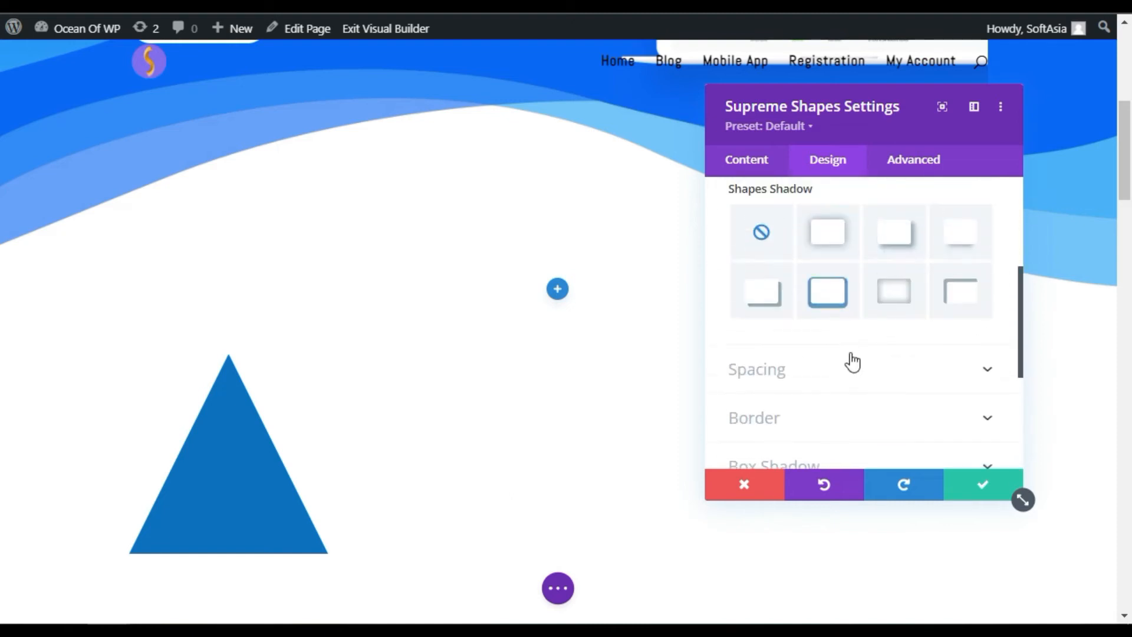
left_click(757, 369)
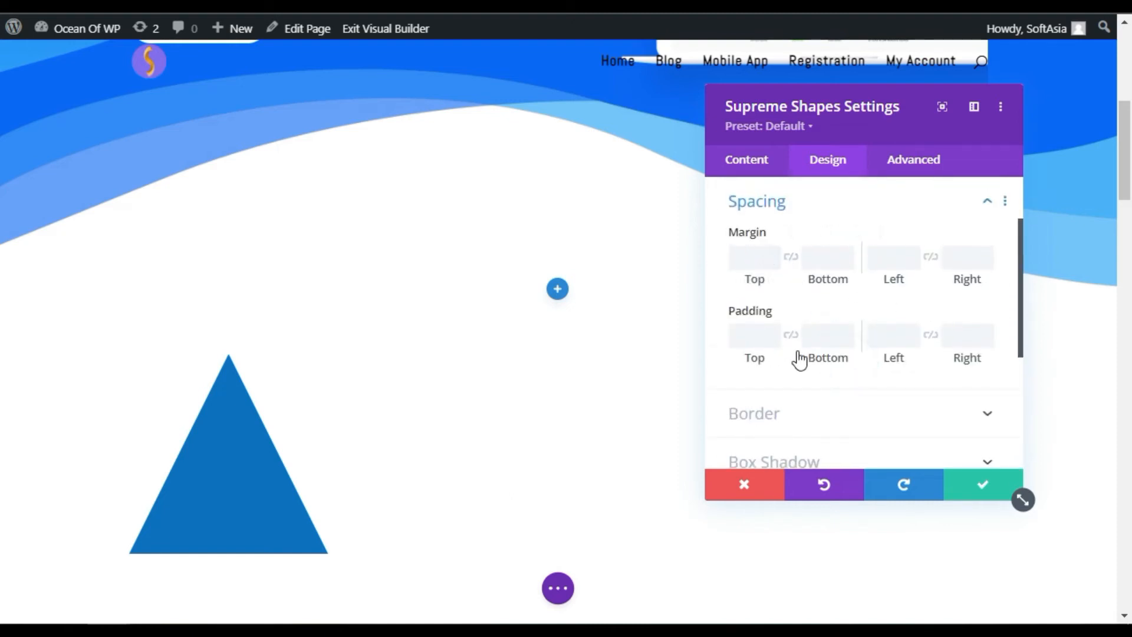
left_click(752, 413)
type("6")
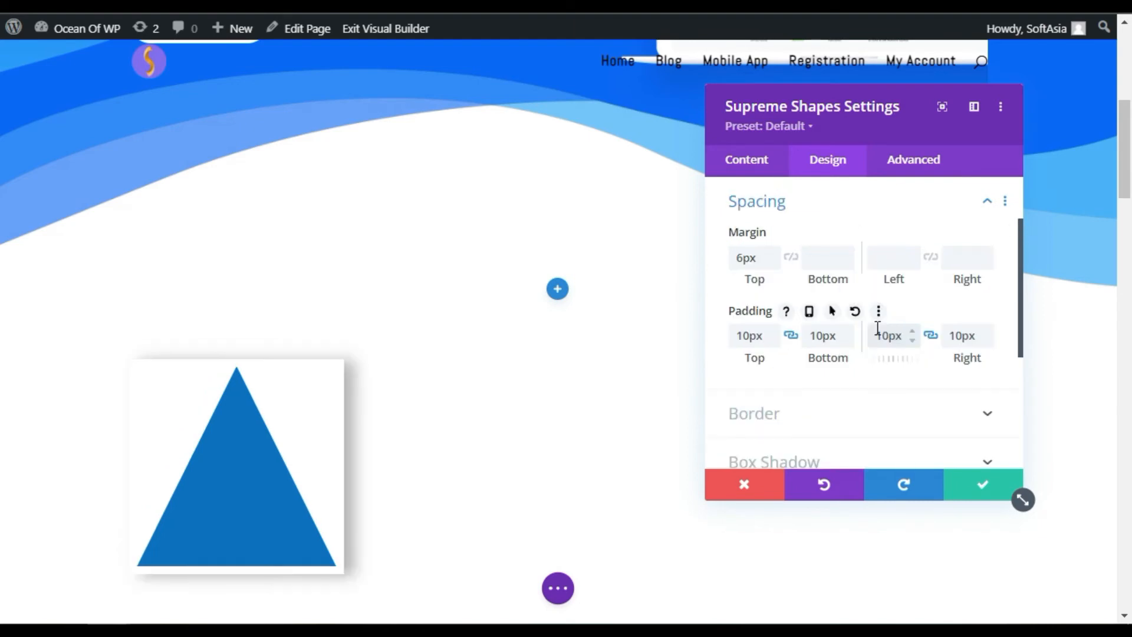
left_click(982, 485)
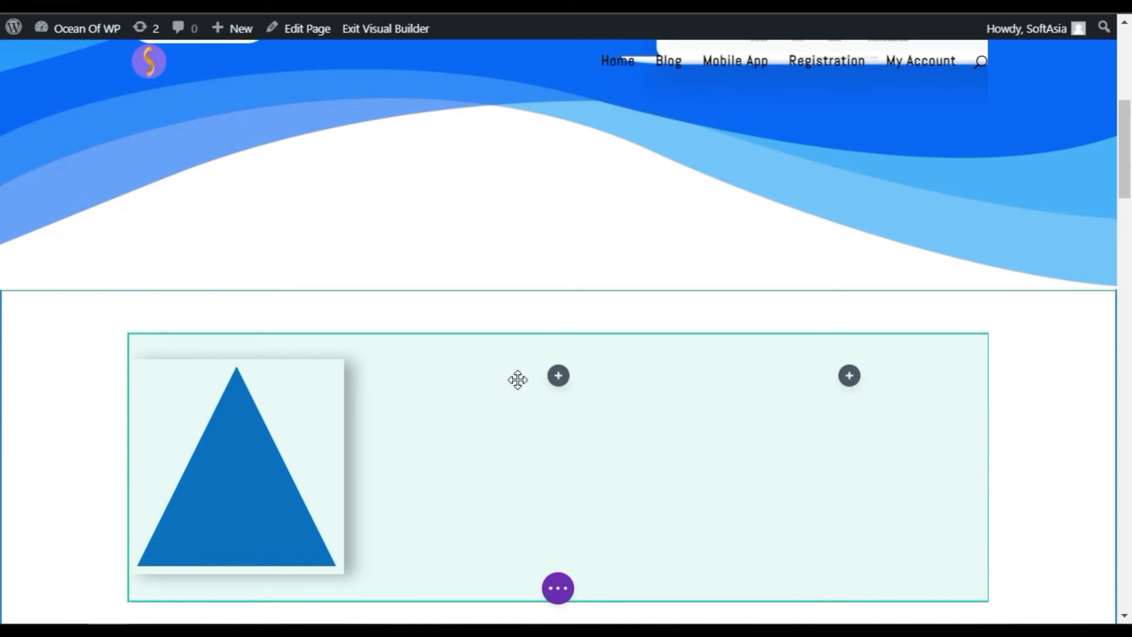
- Insert a default Supreme Shapes square into the second column and save it
left_click(558, 375)
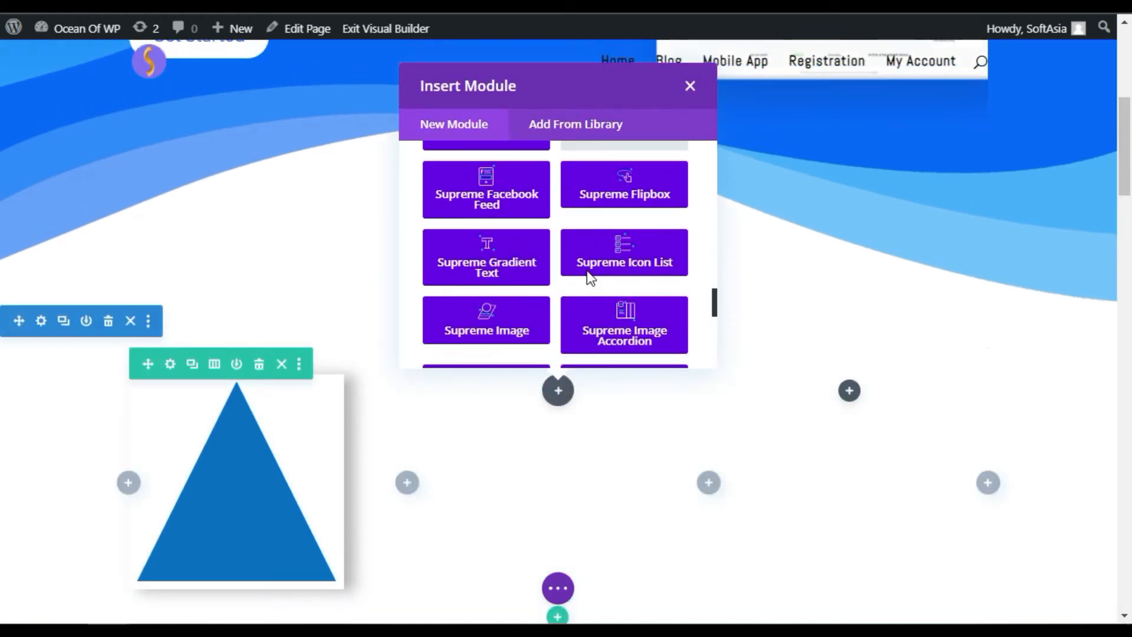
scroll("down", 3)
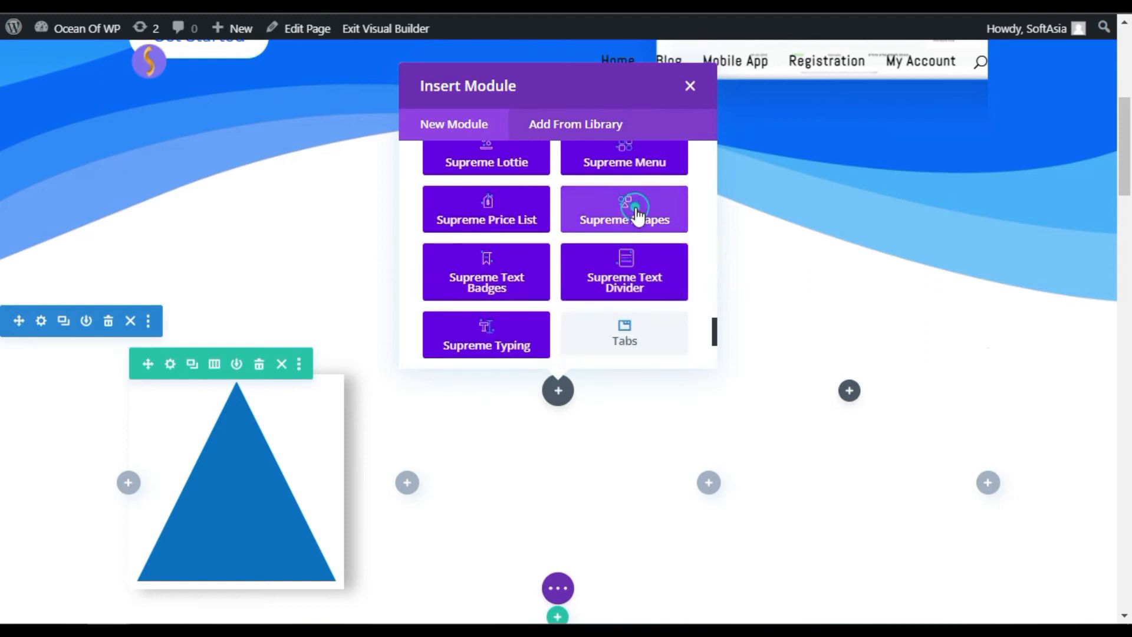
left_click(625, 210)
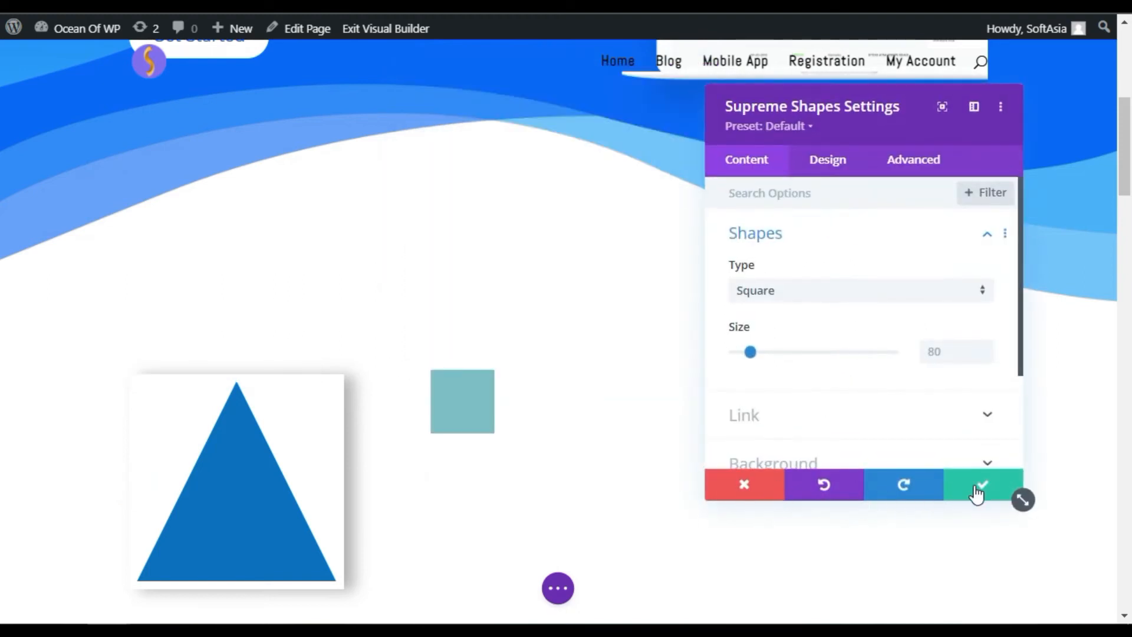
left_click(983, 485)
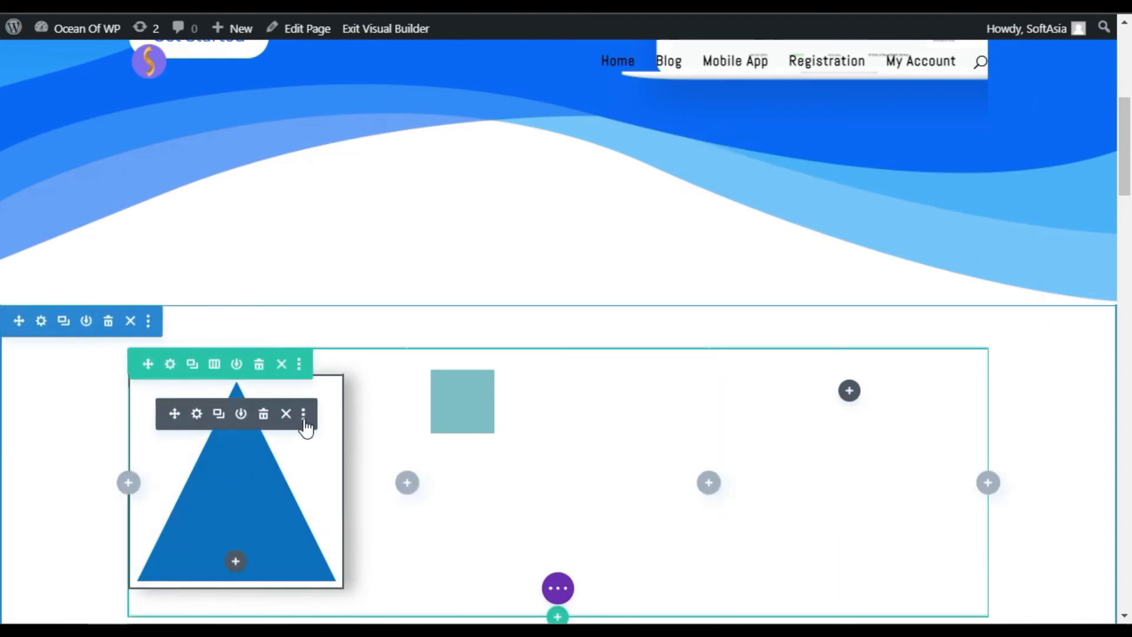
- Copy the triangle module's styles and paste them onto the square module
left_click(305, 414)
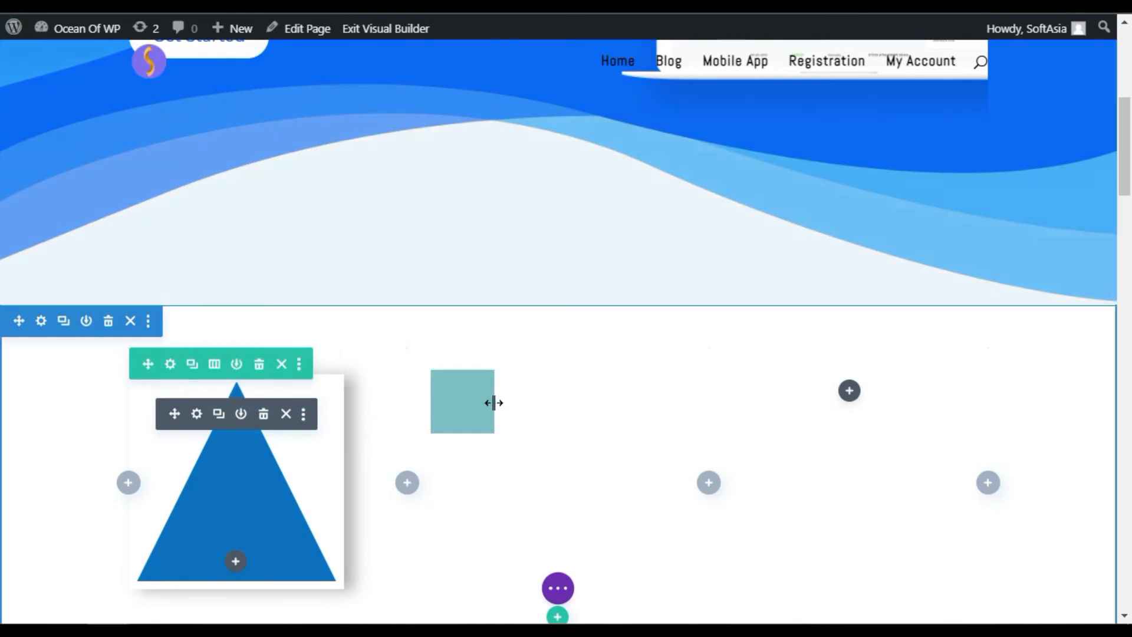
left_click(462, 413)
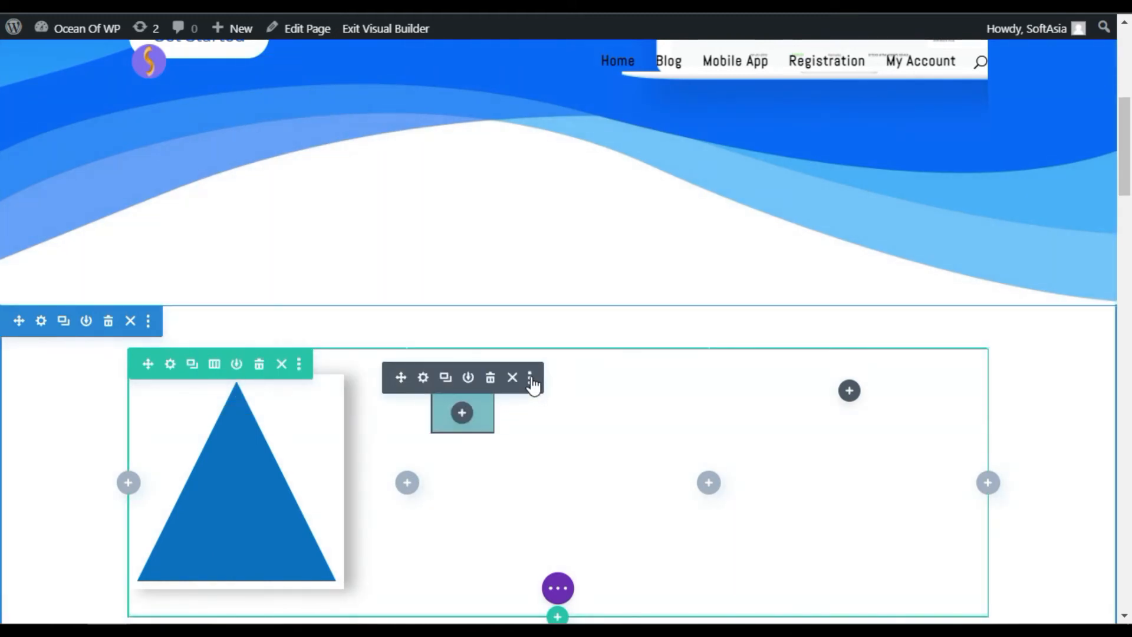
left_click(530, 377)
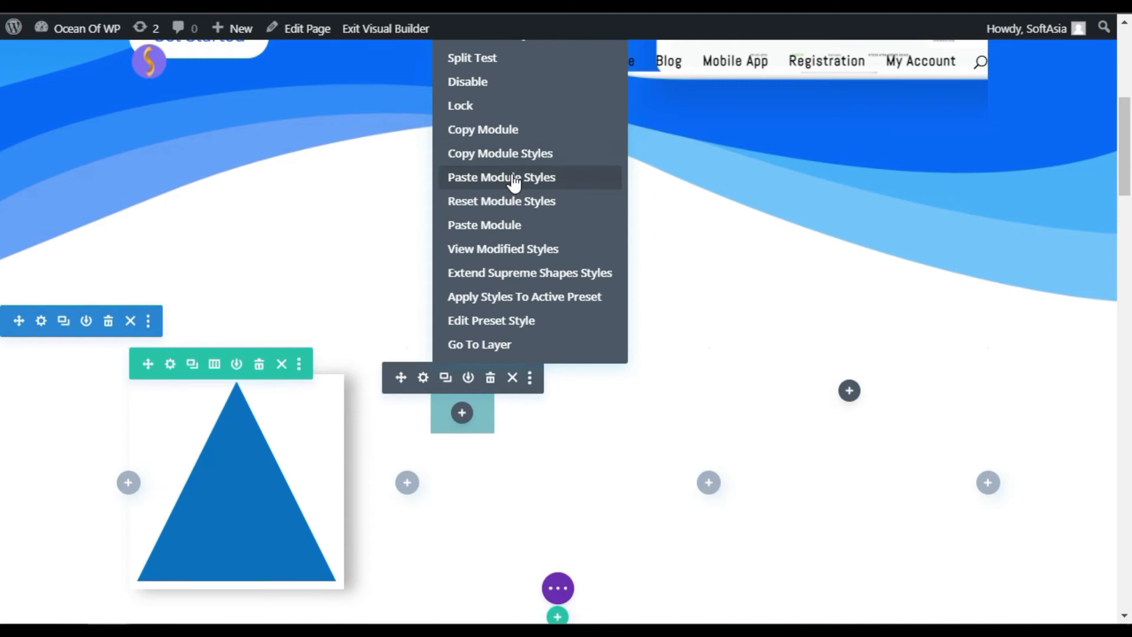
left_click(500, 177)
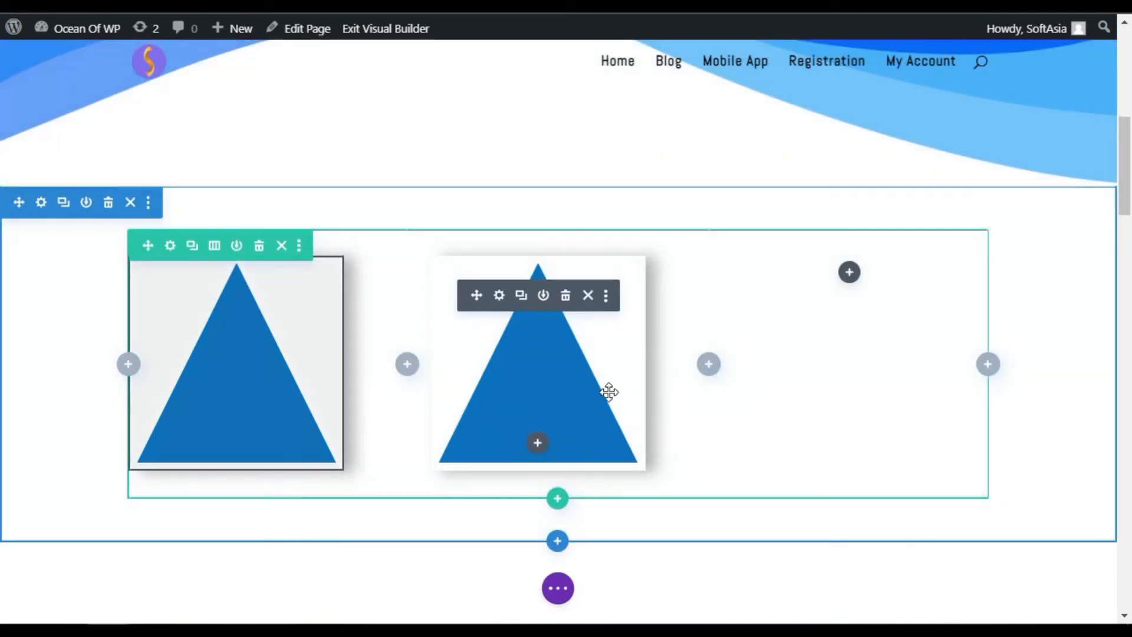
scroll("down", 3)
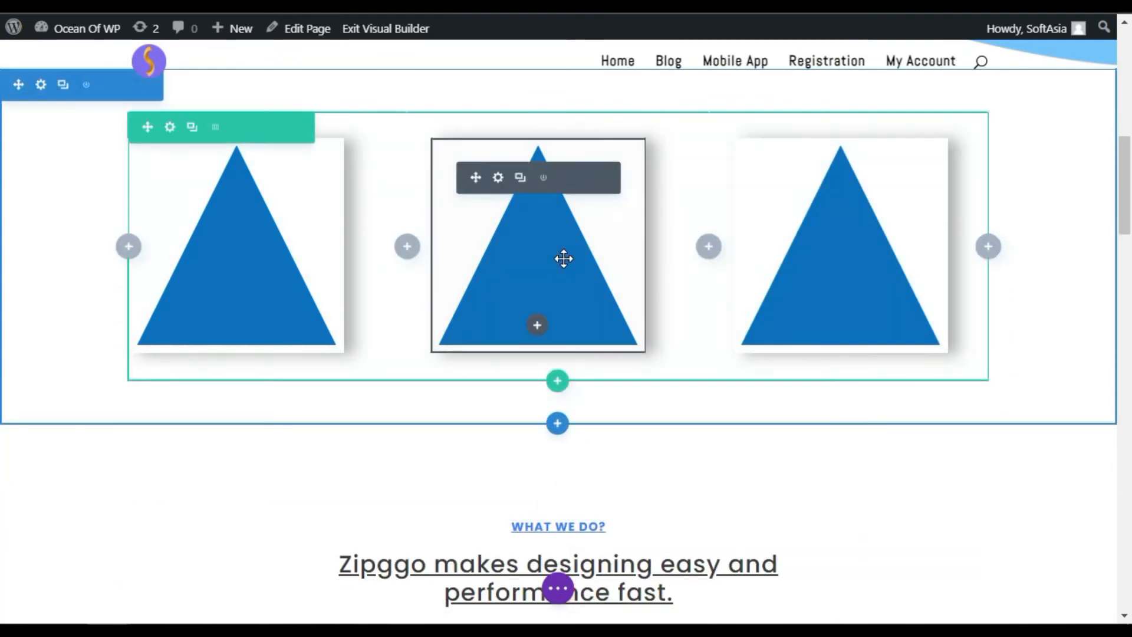
- Set the middle shape's Type to Blob #5 and save the change
left_click(498, 176)
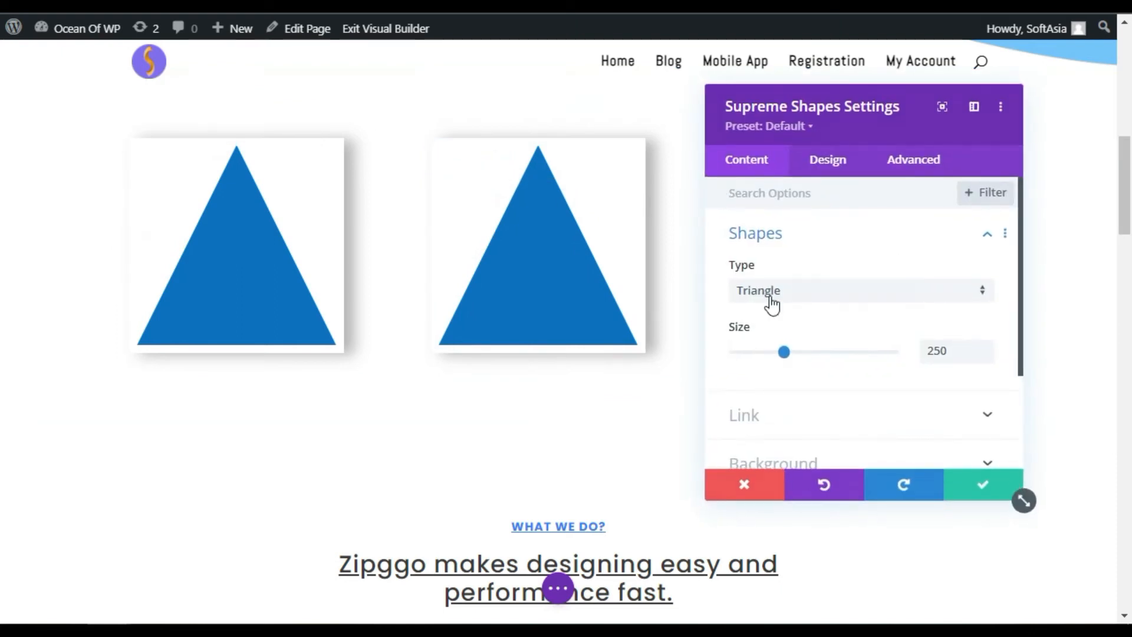
left_click(859, 291)
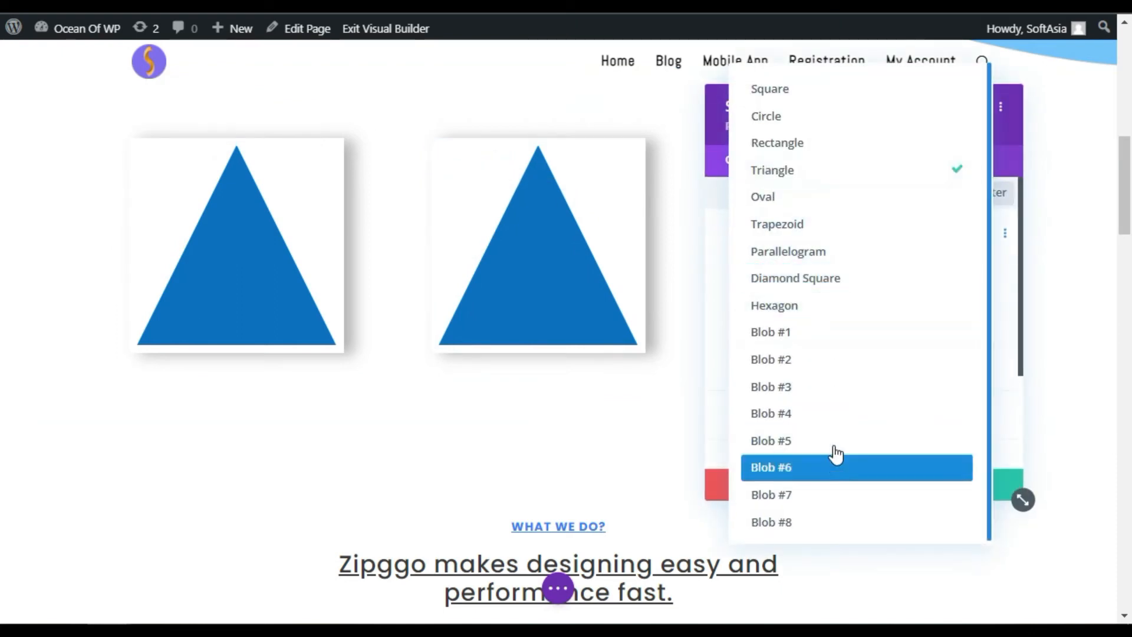
left_click(772, 441)
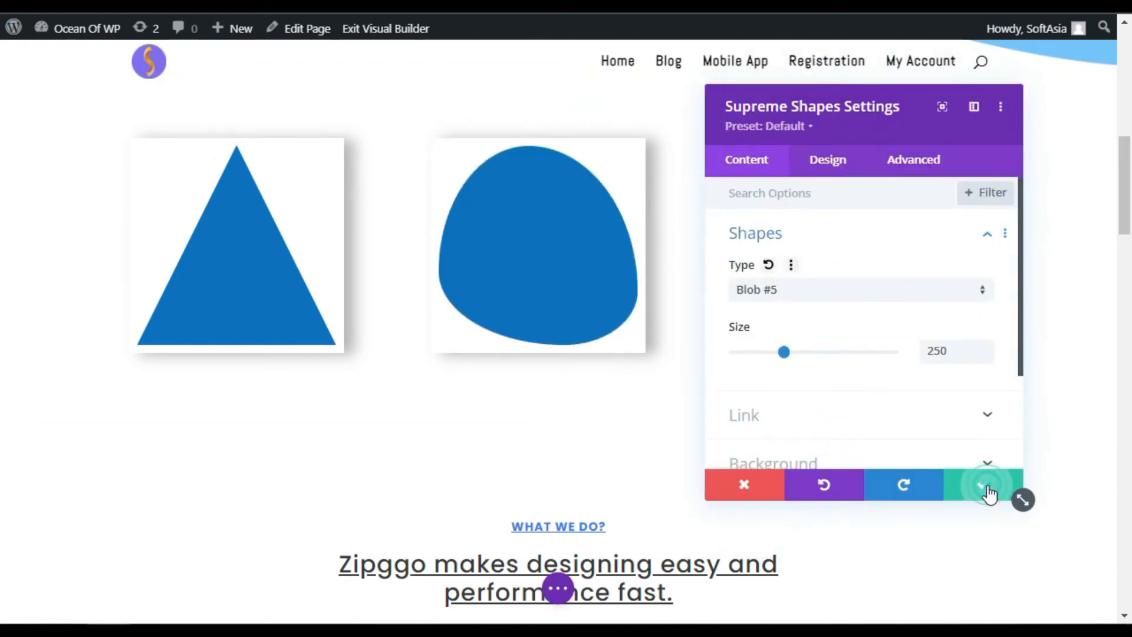
left_click(976, 486)
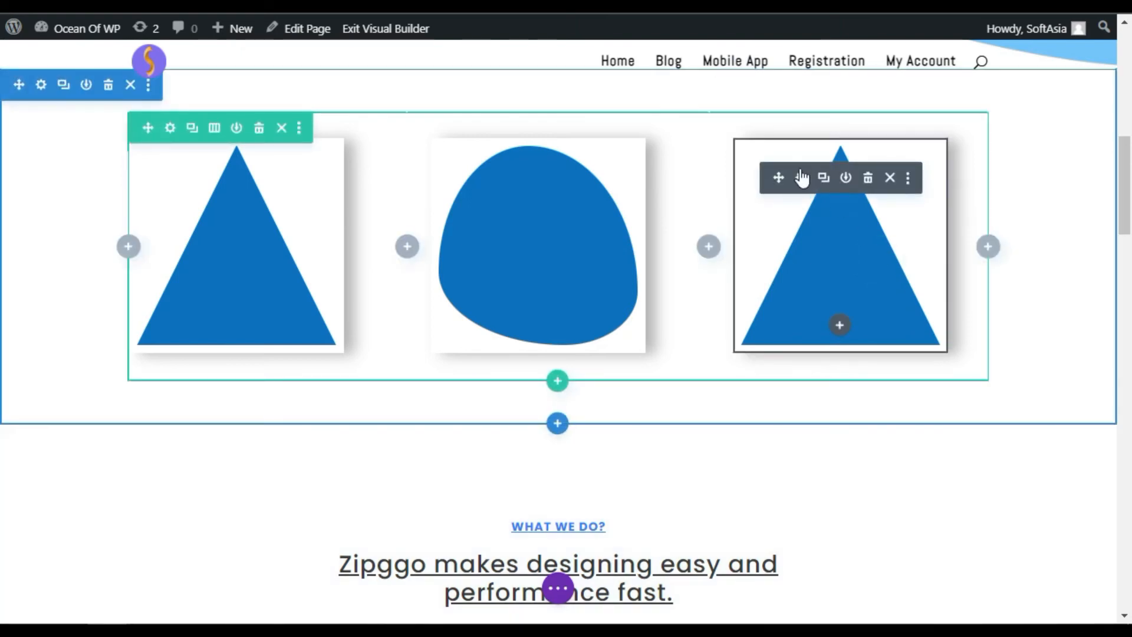
- Change the third shape's Type from Triangle to Circle and confirm
left_click(804, 177)
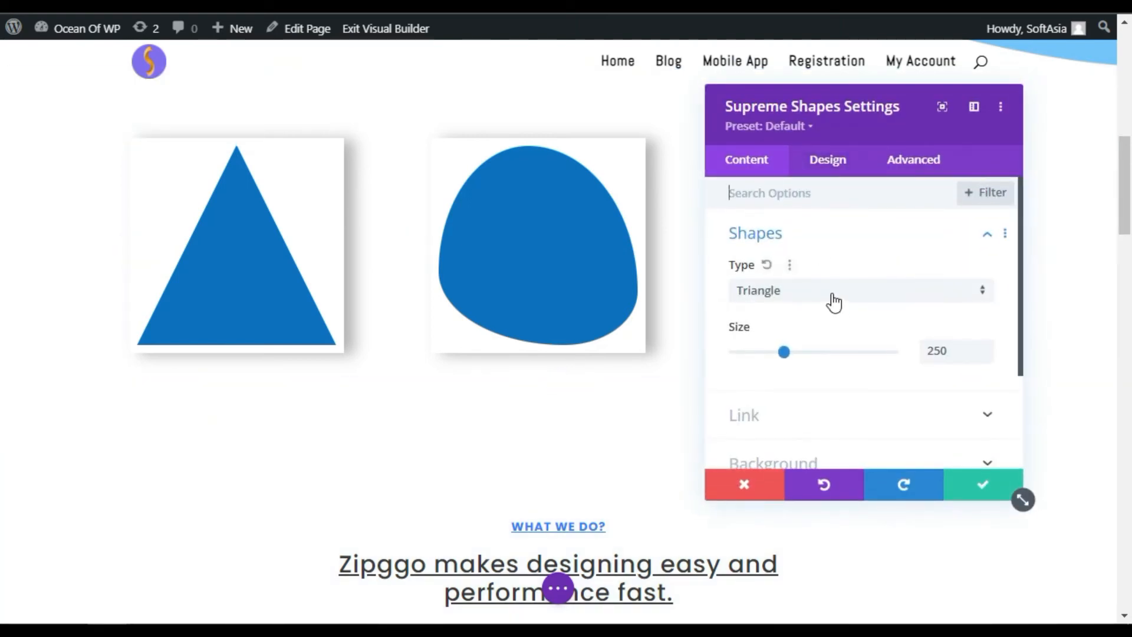
left_click(860, 291)
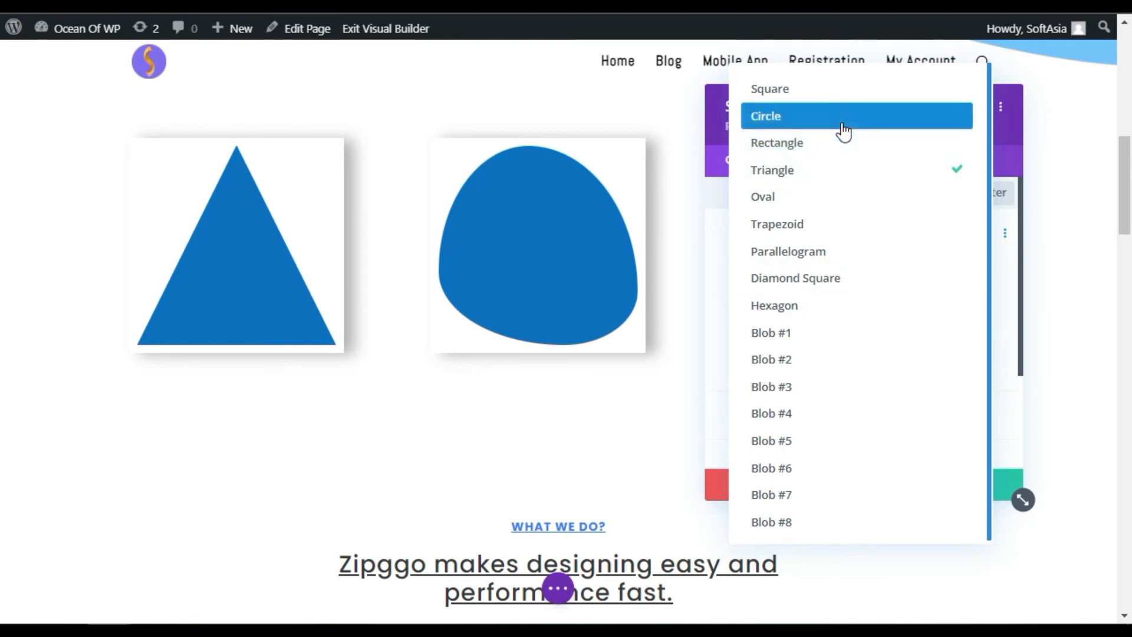
left_click(765, 115)
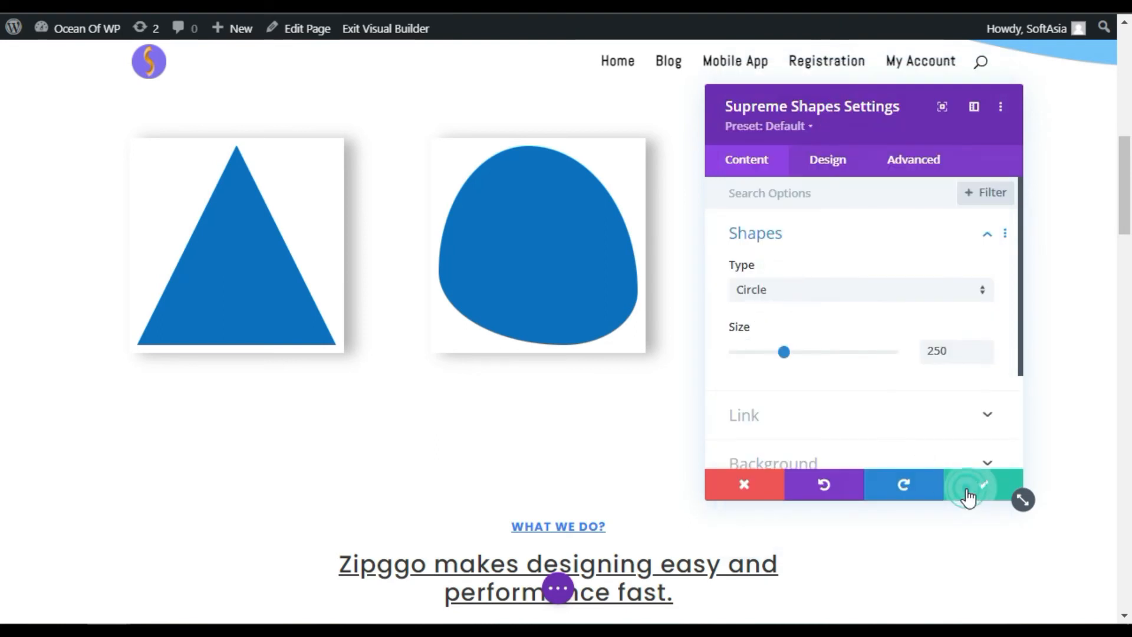
left_click(972, 487)
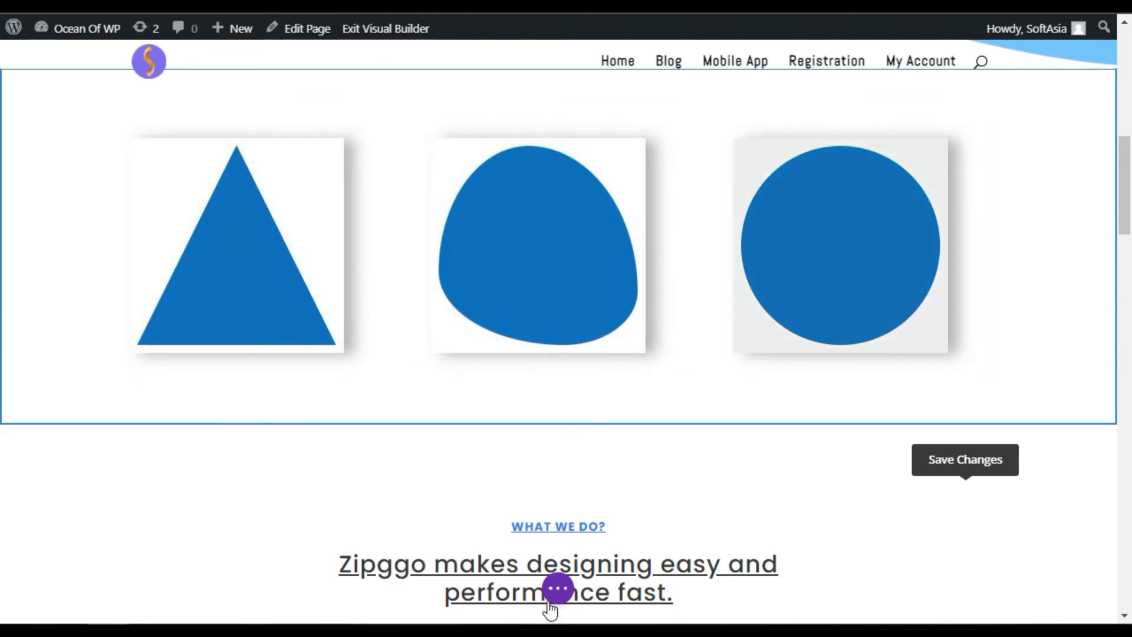
- Save the page from the expanded builder toolbar
left_click(559, 587)
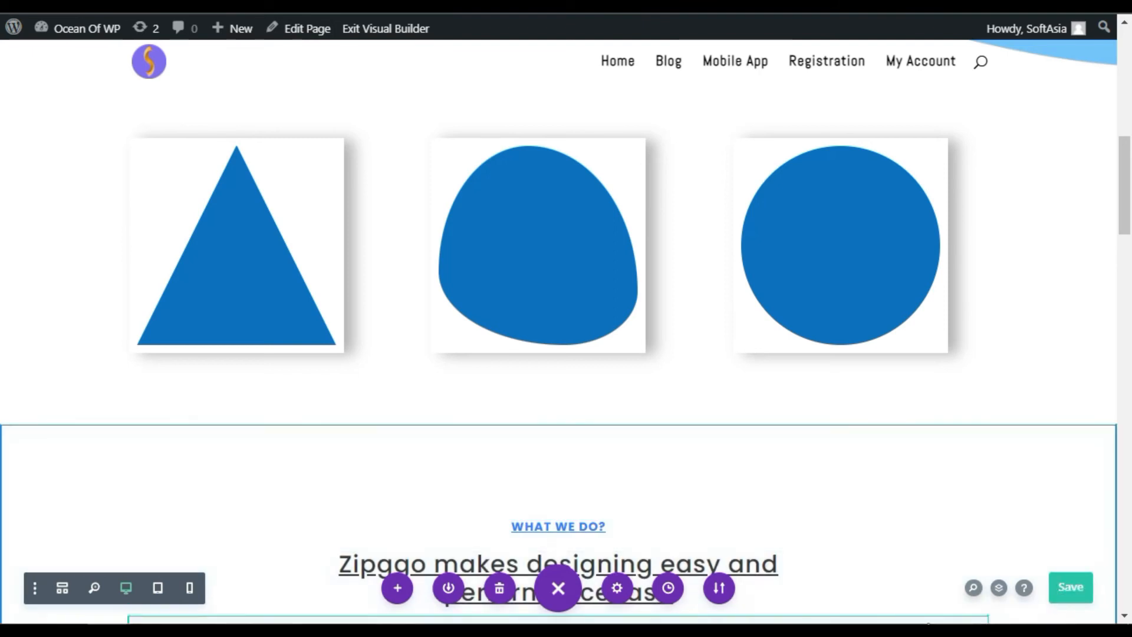
left_click(373, 28)
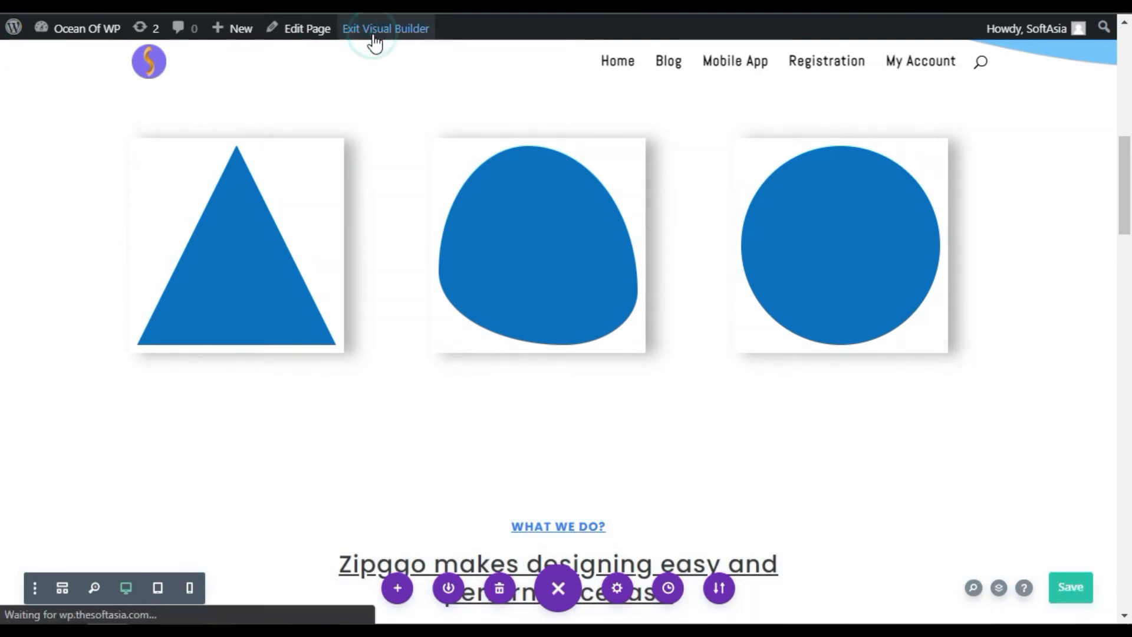
- Exit the Visual Builder to view the published page with the three shapes
left_click(385, 28)
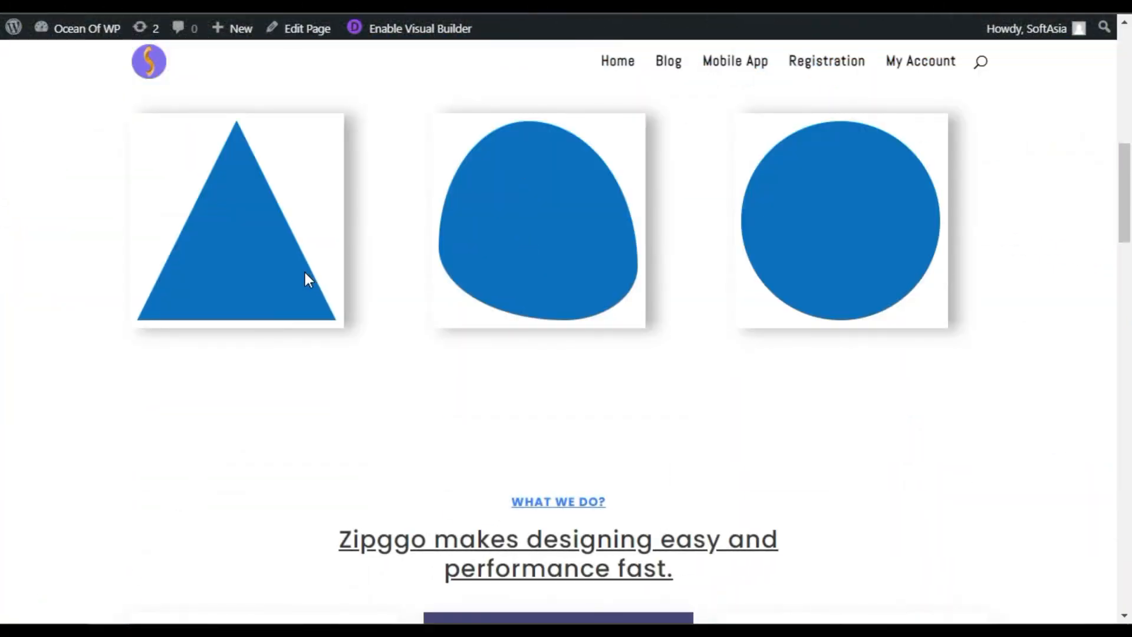
mouse_move(600, 326)
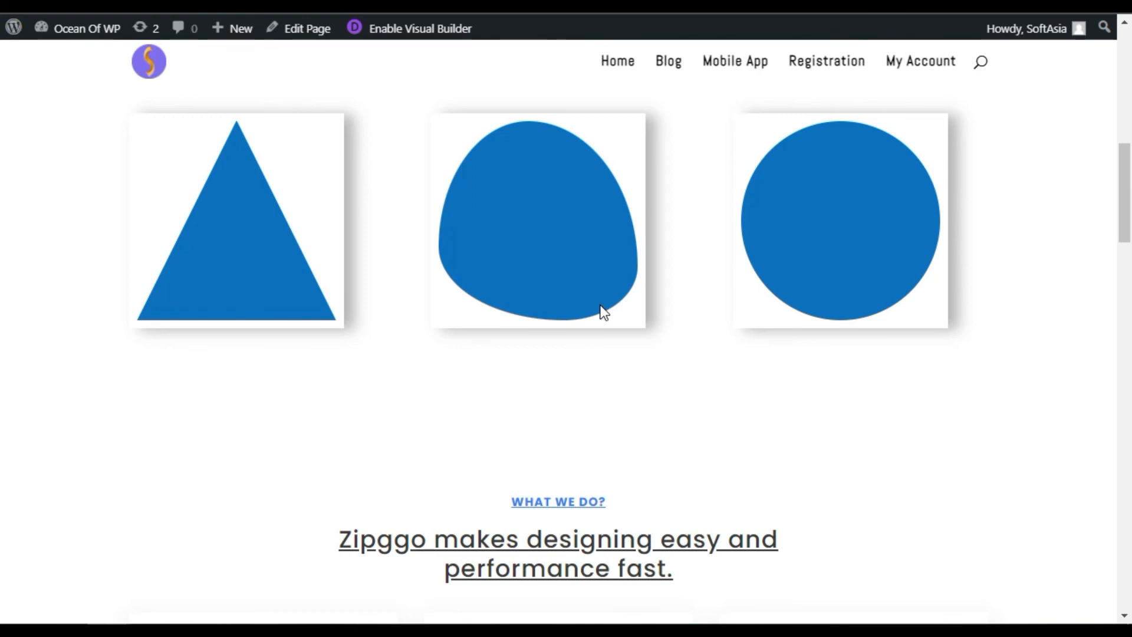